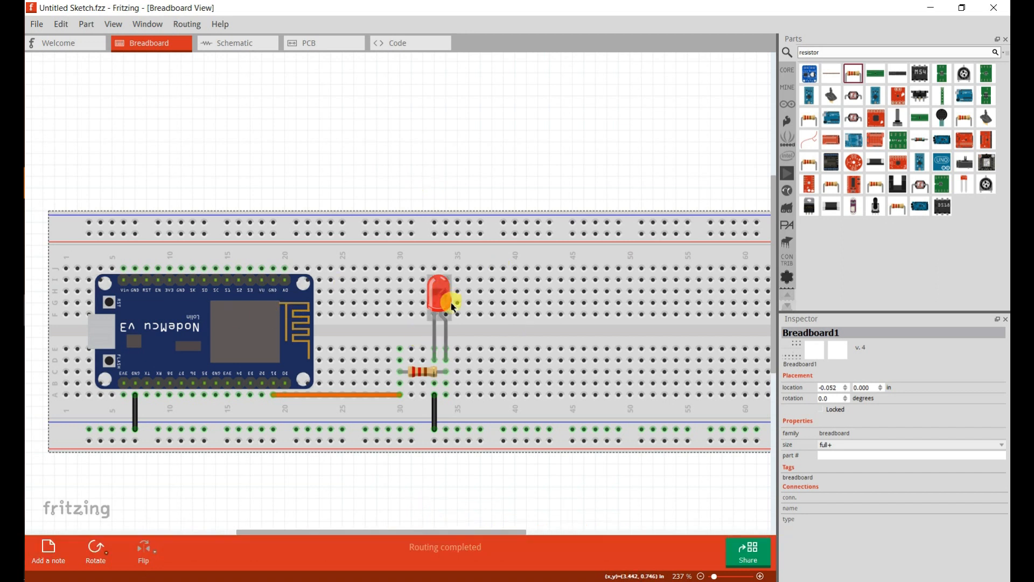
mouse_move(290, 404)
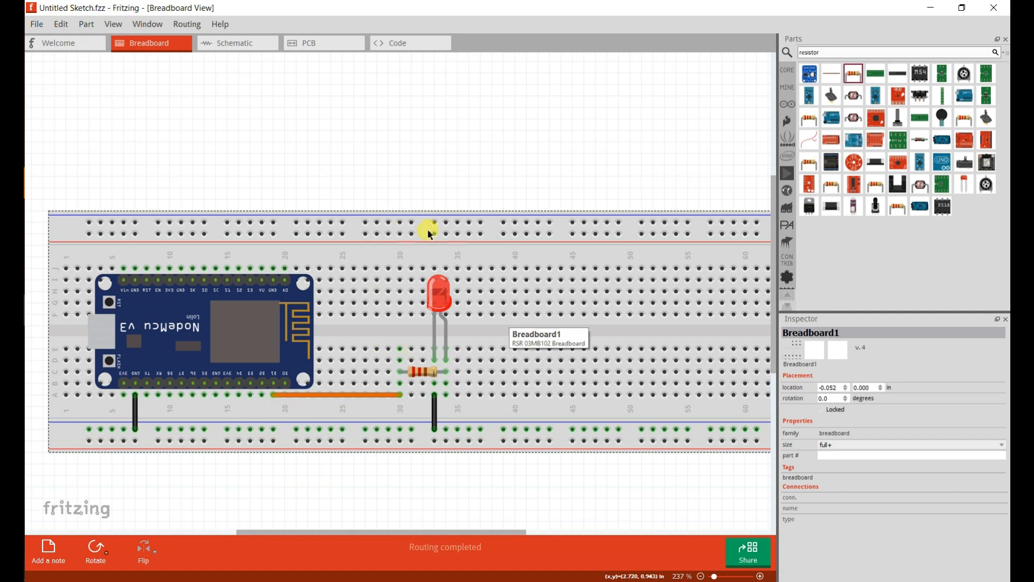
mouse_move(466, 371)
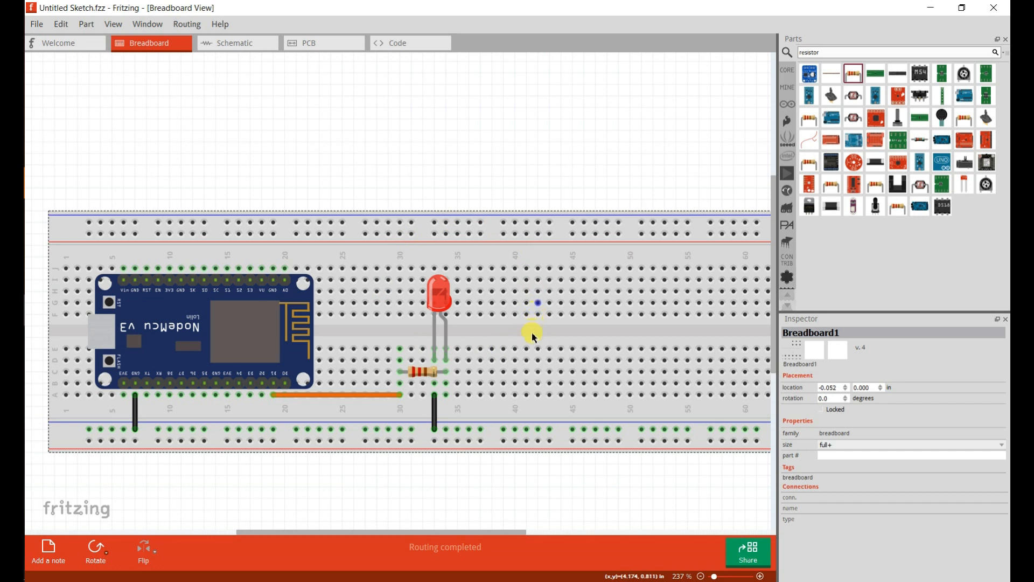
mouse_move(532, 339)
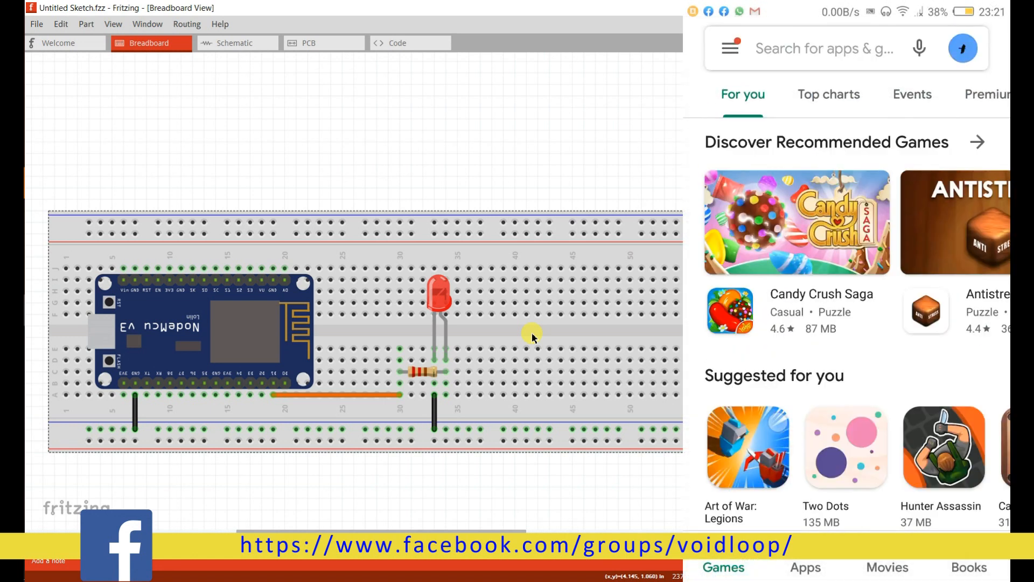
Step: Search Play Store for 'blynk' and install the Blynk IoT app from its store page
left_click(824, 49)
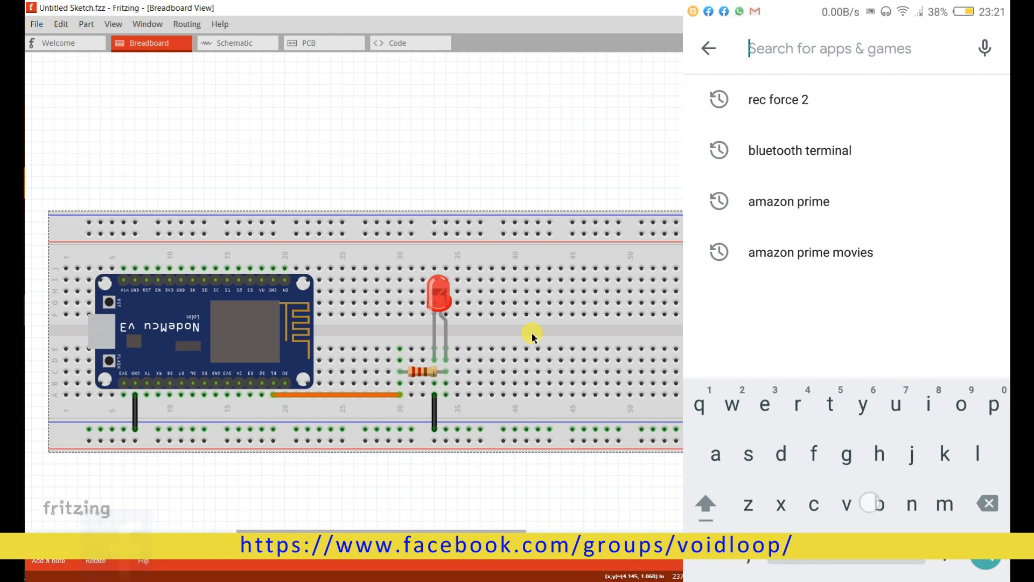
type("blyn")
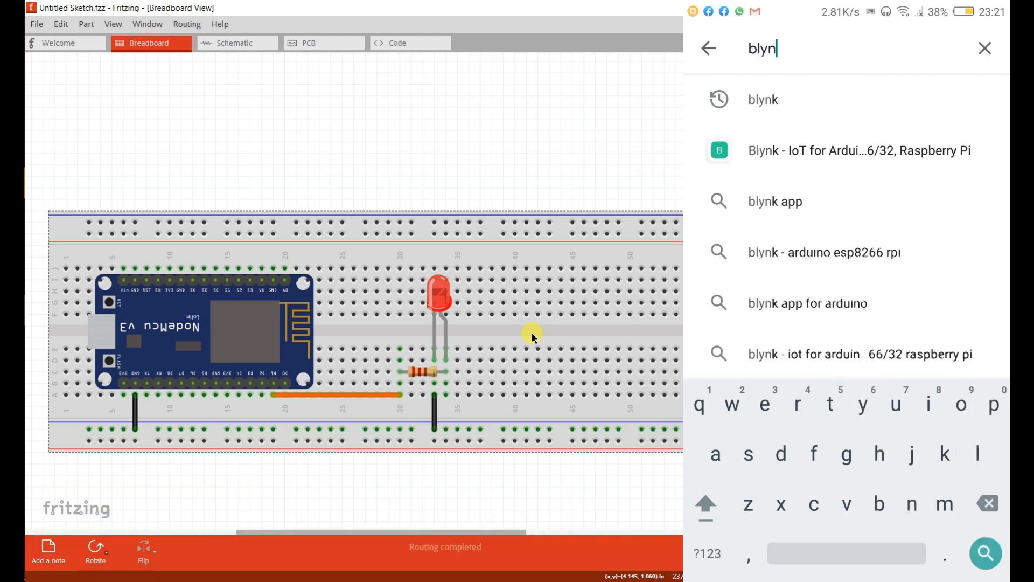
left_click(860, 151)
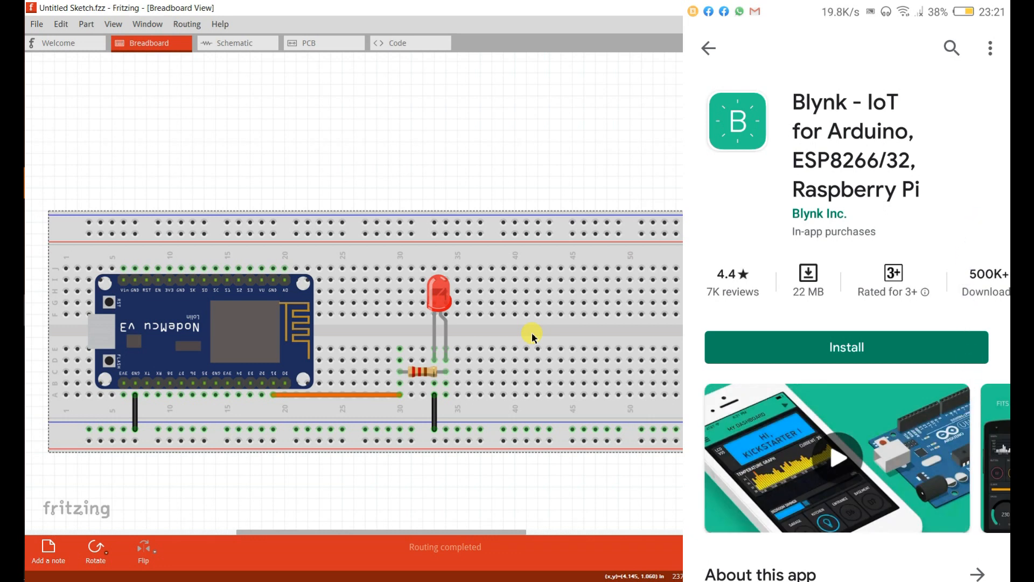
left_click(847, 347)
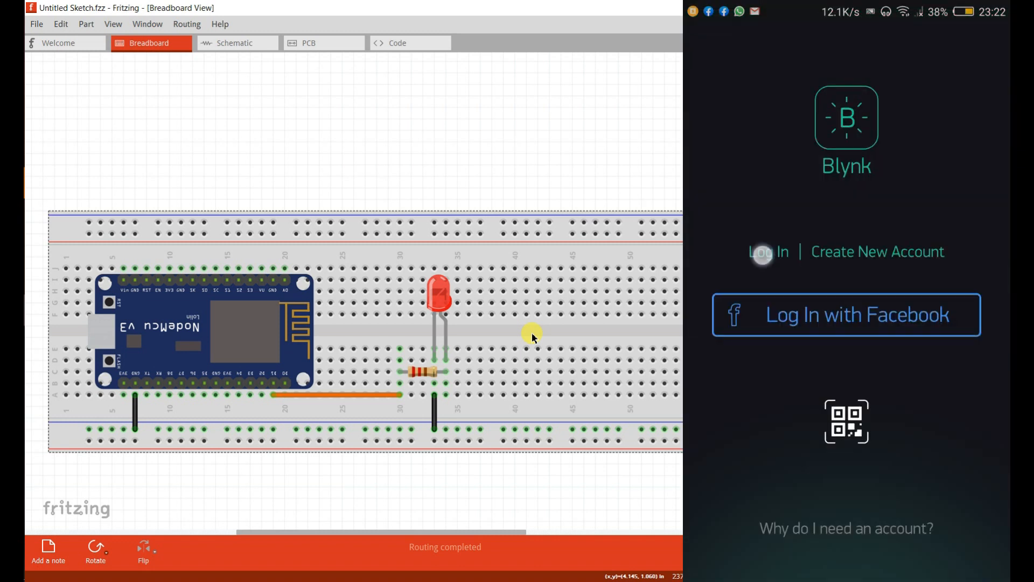
Step: Log into Blynk with the existing account's email and password
left_click(768, 252)
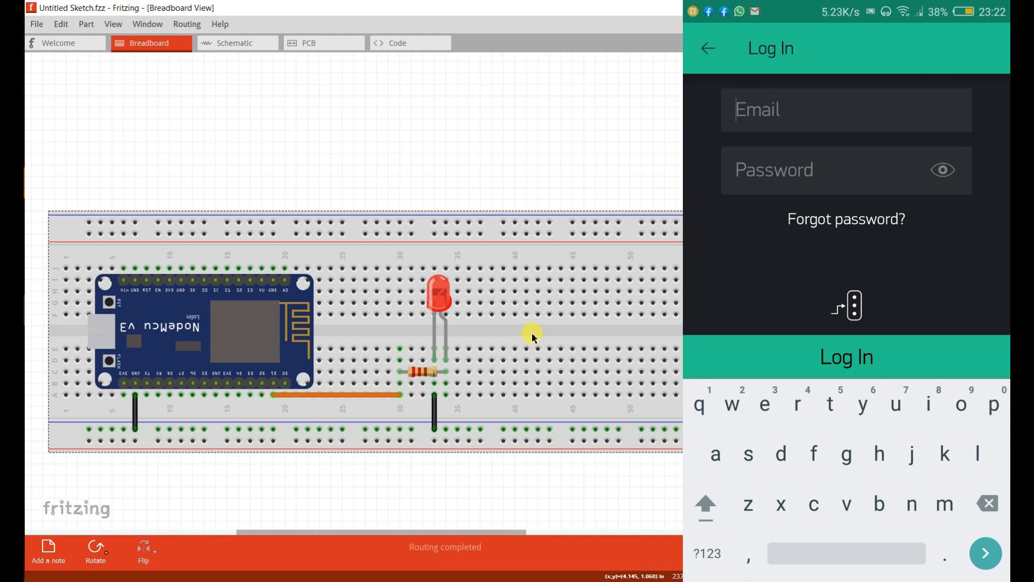
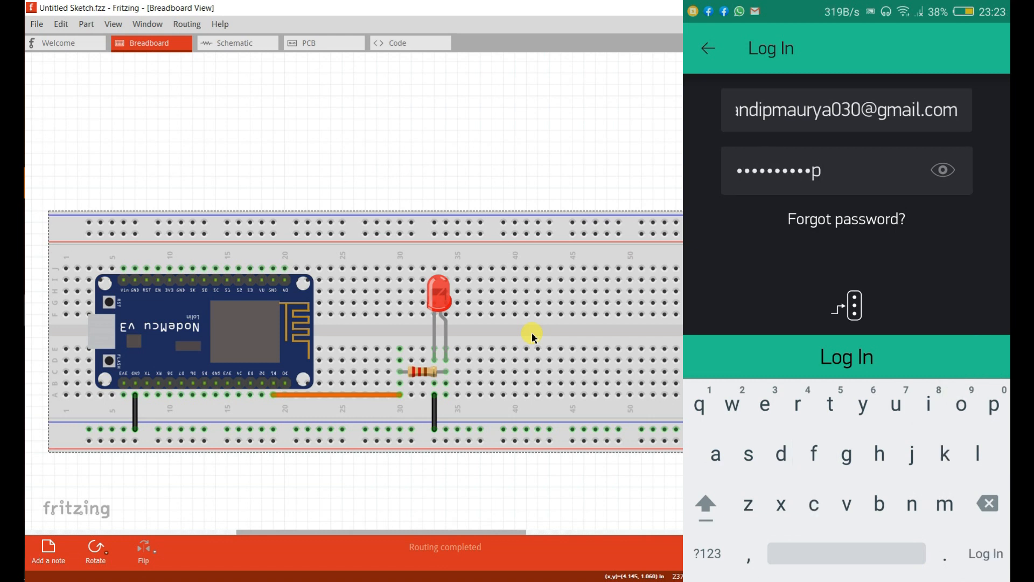
left_click(846, 357)
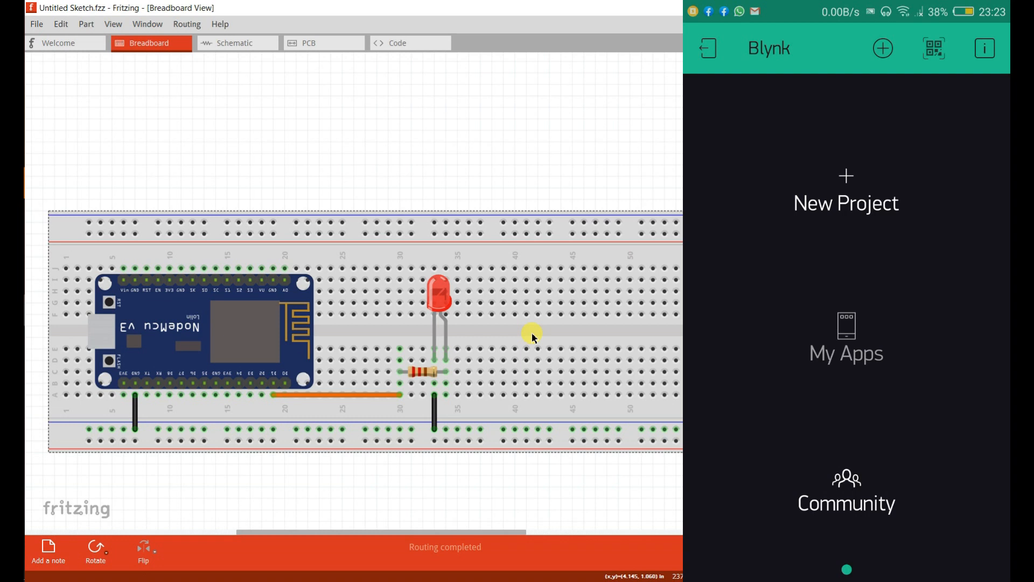
Step: Start a new Blynk project and name it 'test'
left_click(845, 199)
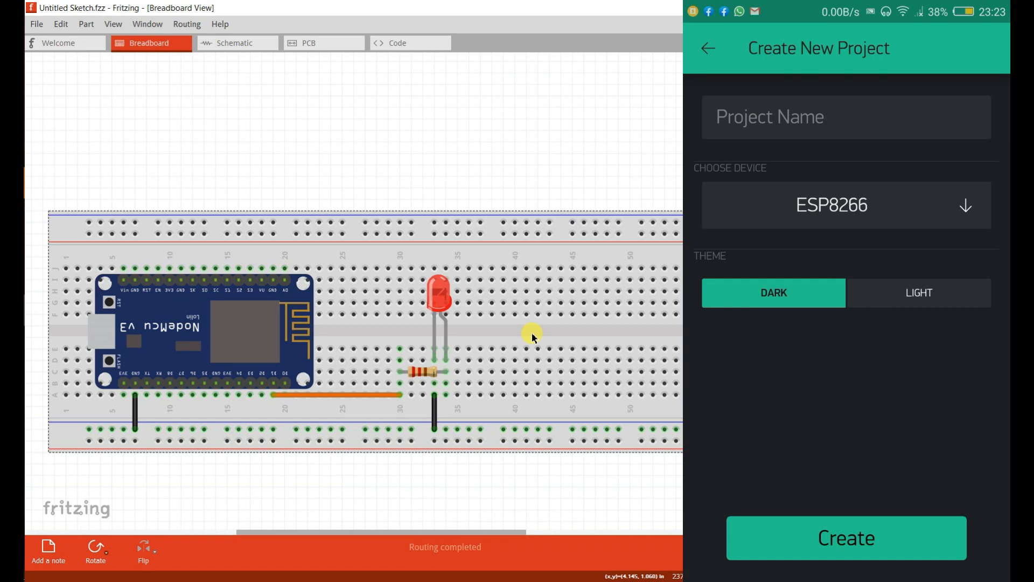
left_click(840, 116)
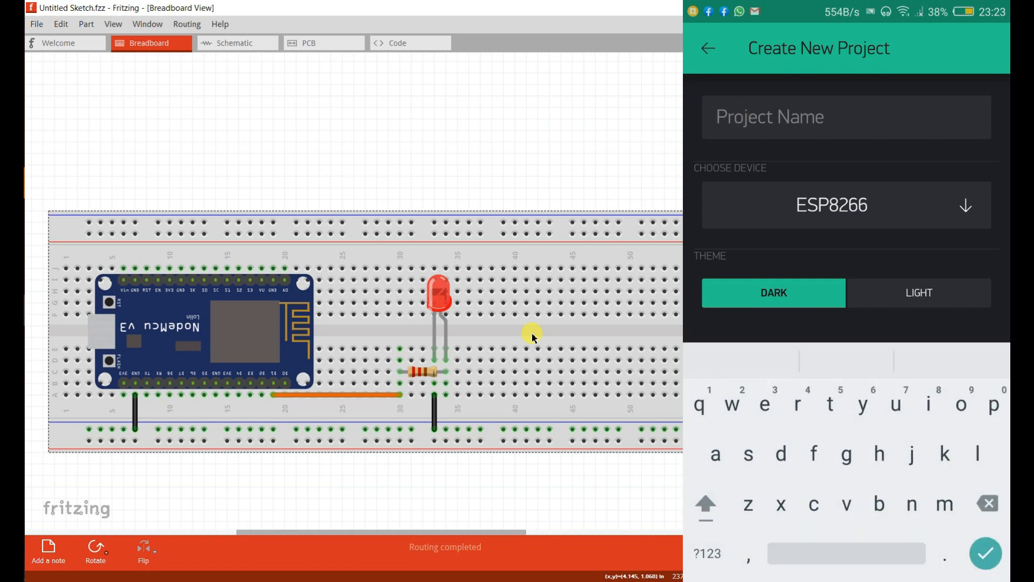
type("test")
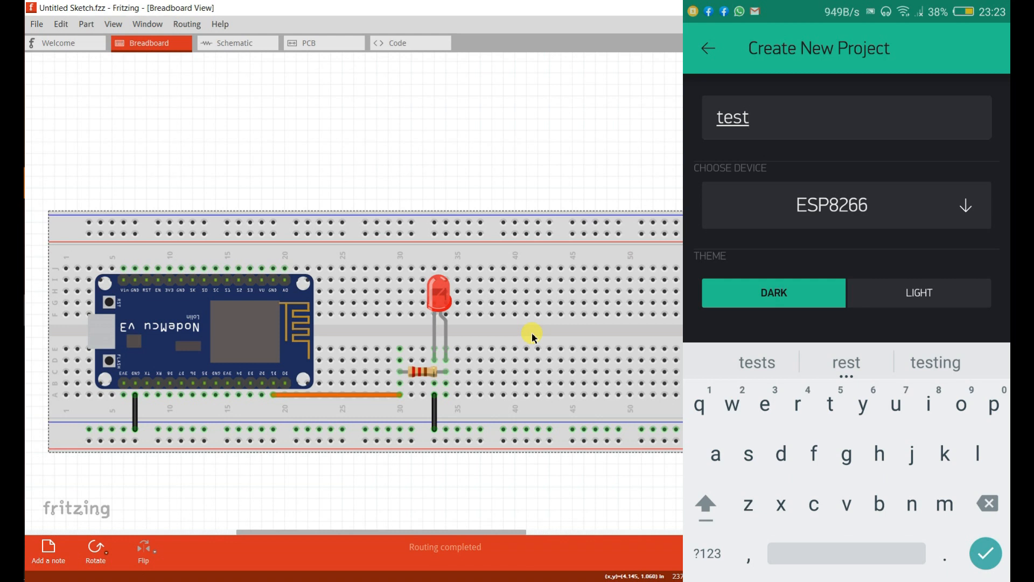
Step: Choose NodeMCU as the project's hardware and create the test project
left_click(847, 205)
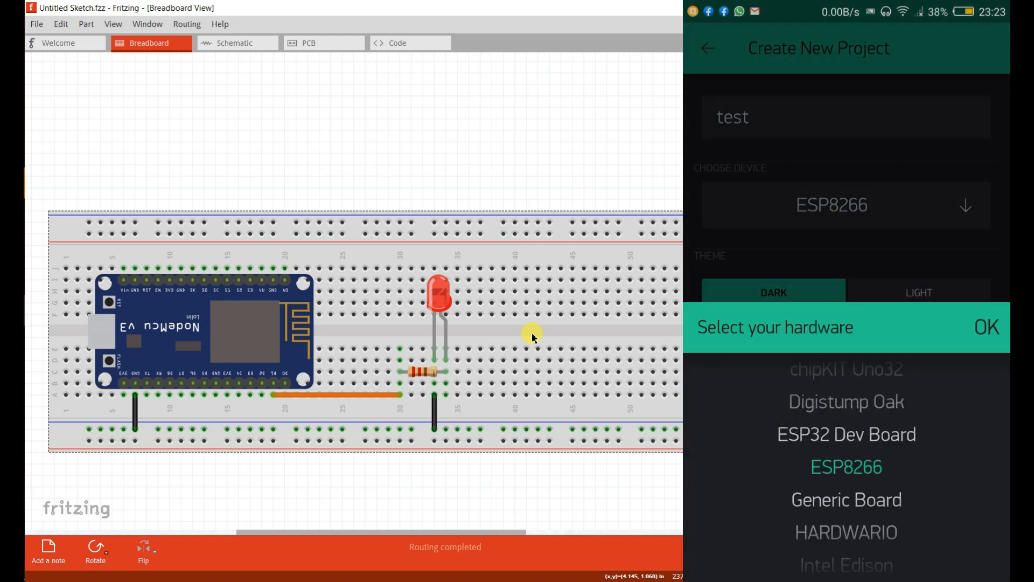
scroll("down", 3)
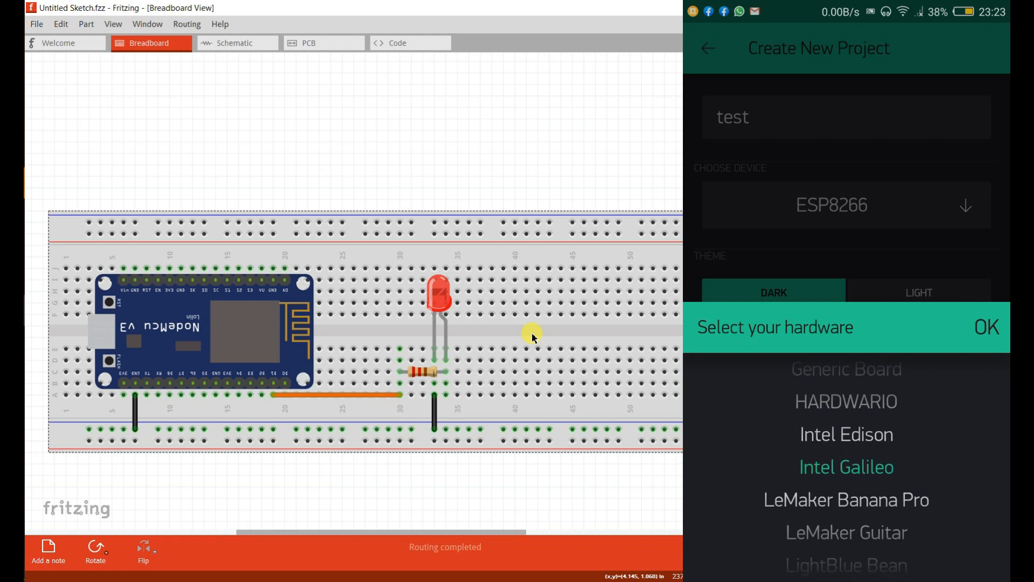
scroll("down", 3)
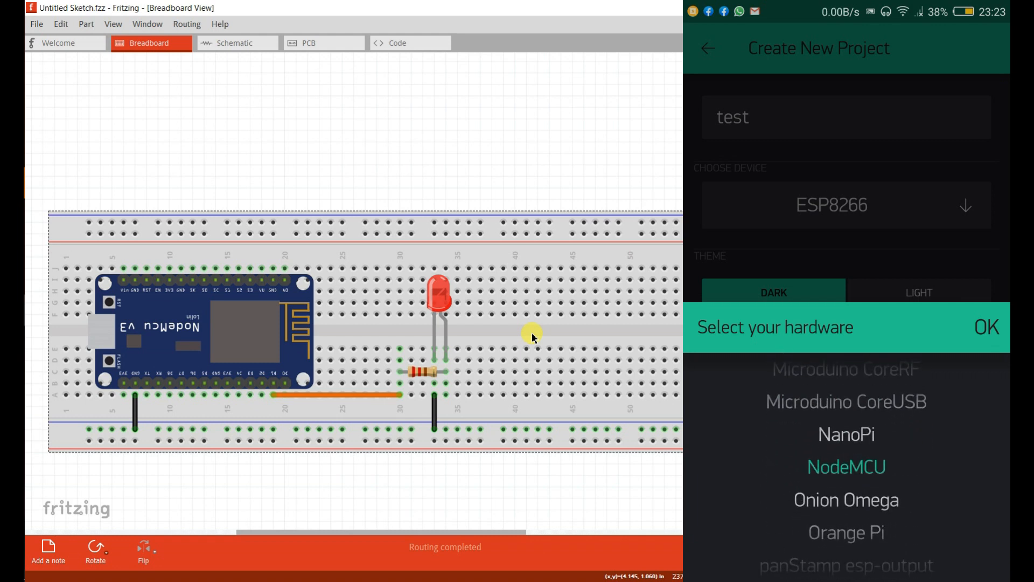
left_click(979, 342)
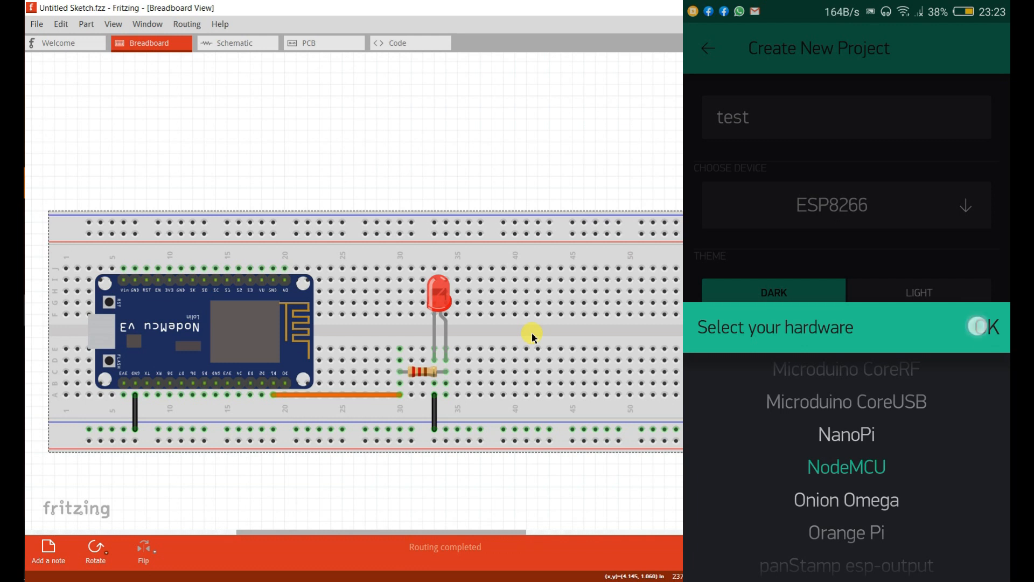
left_click(847, 481)
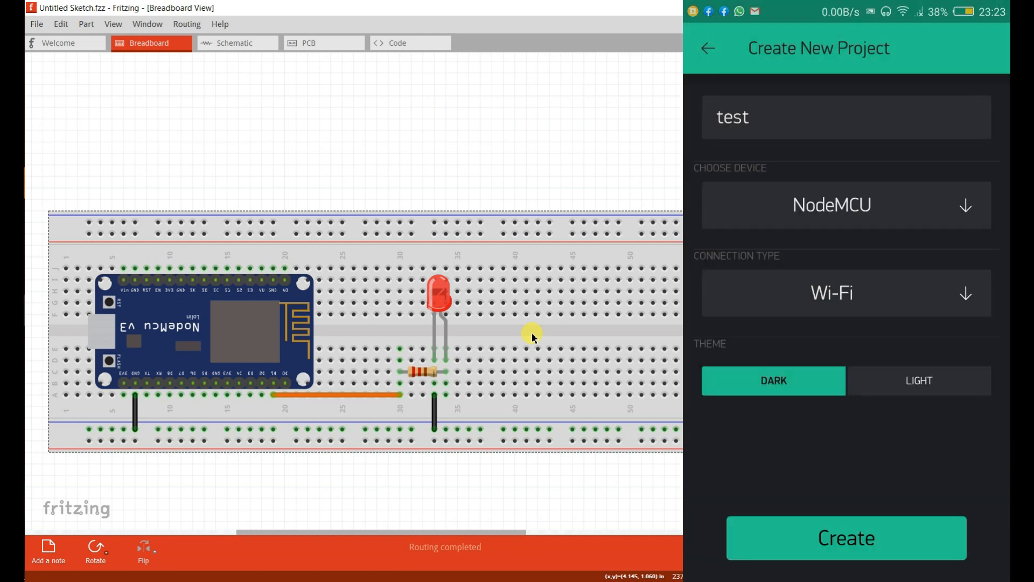
left_click(847, 542)
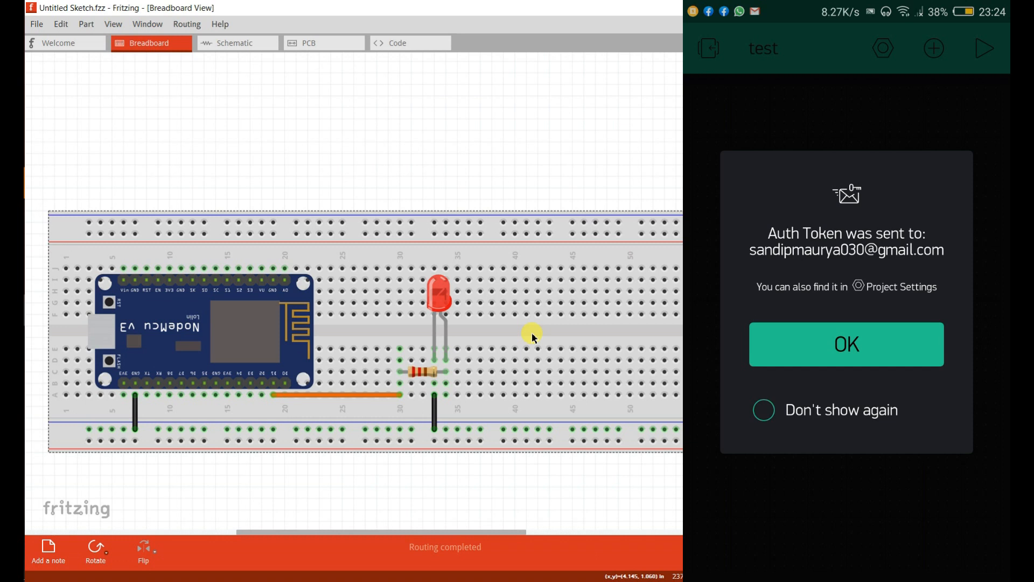
Step: Dismiss the auth token notice and add a Button widget to the test project
left_click(847, 344)
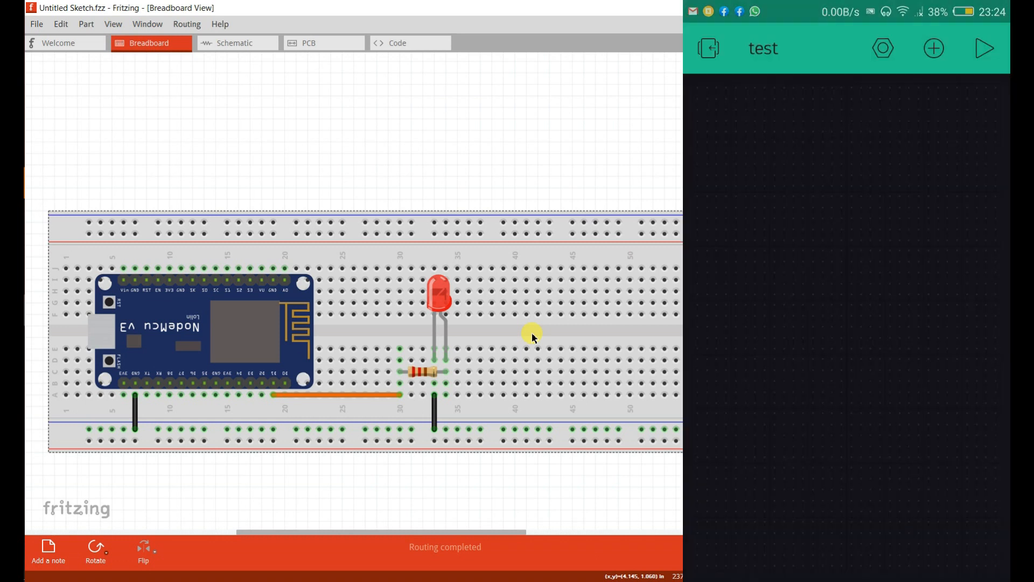
left_click(934, 49)
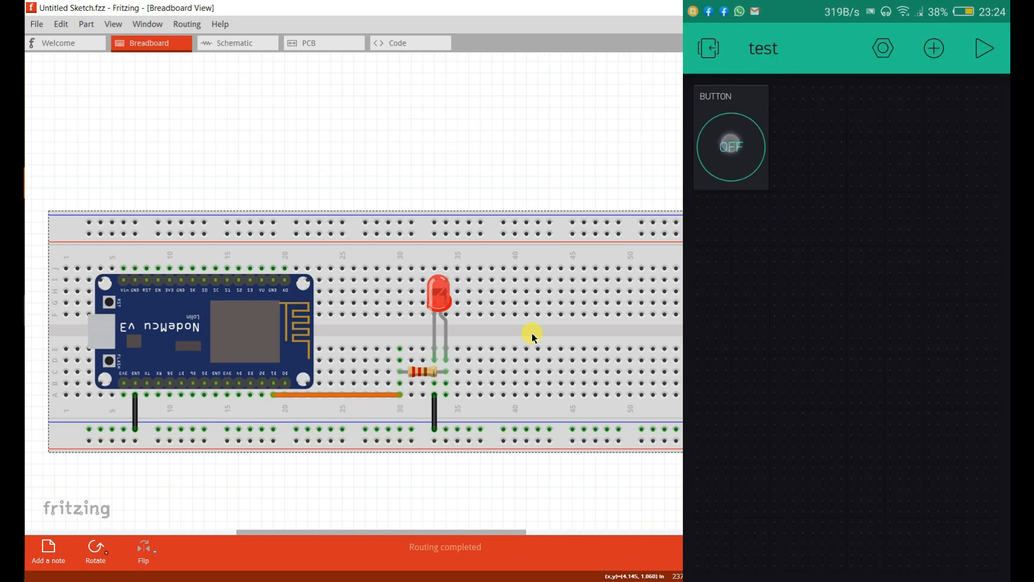
Step: Name the widget 'Button' in its settings
left_click(731, 146)
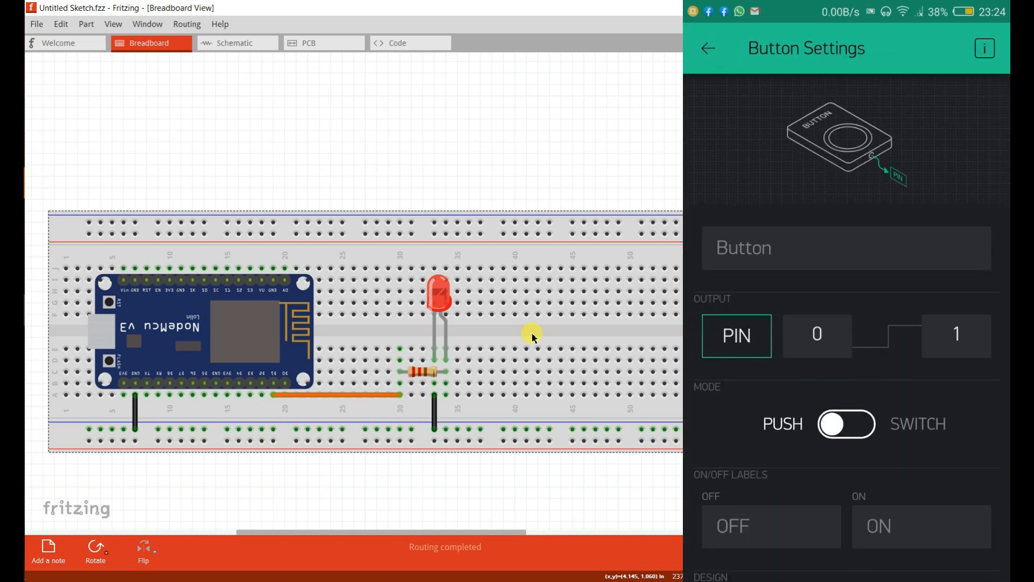
left_click(845, 248)
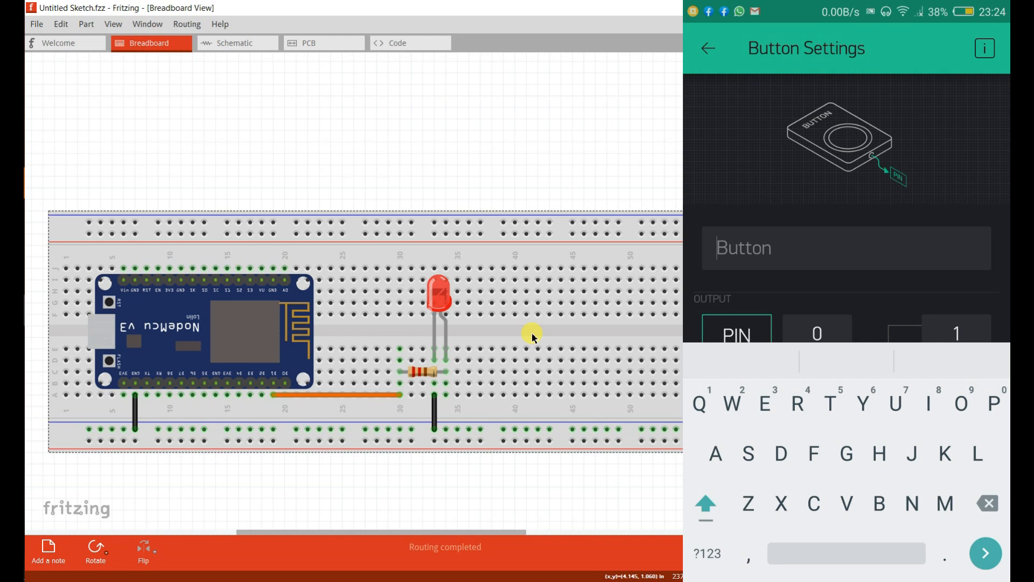
type("Buu")
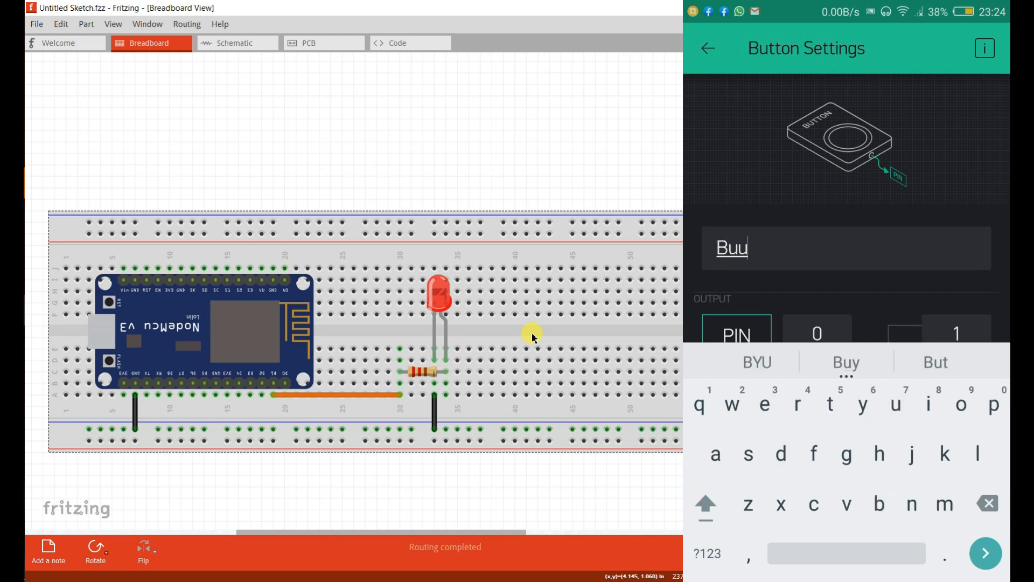
left_click(989, 505)
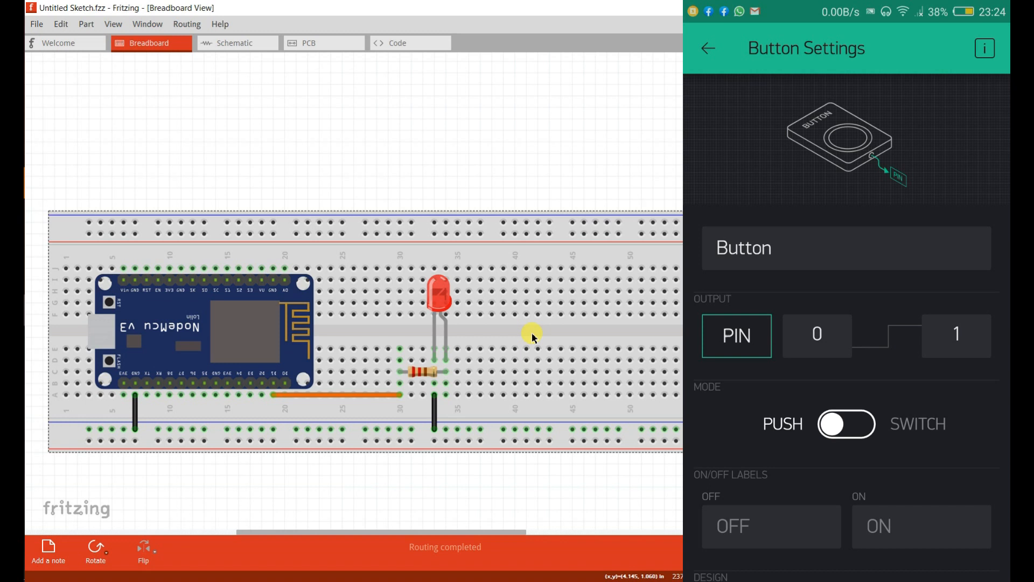
Step: Assign the button to pin D1 in SWITCH mode and run the test project
left_click(737, 335)
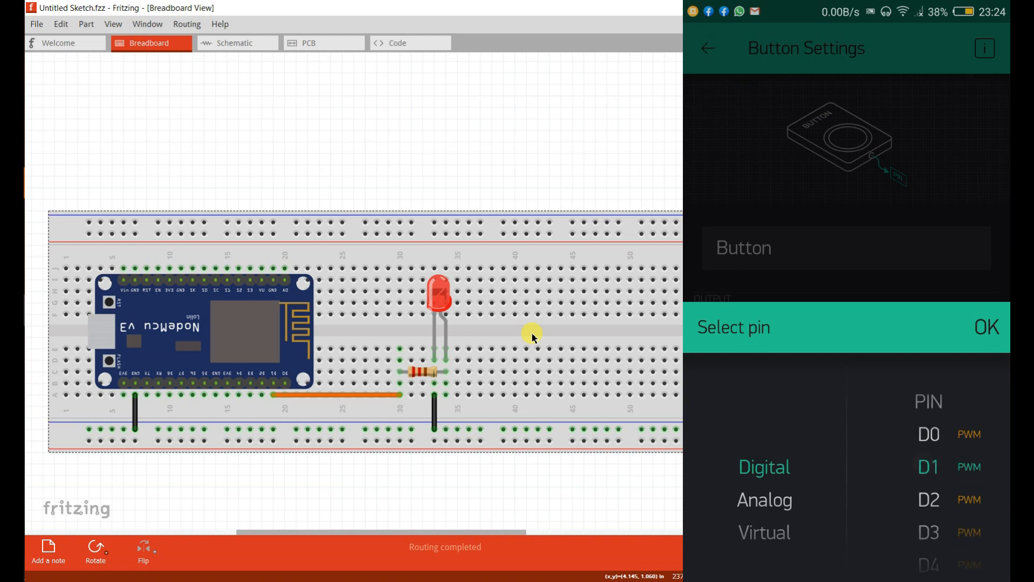
left_click(929, 466)
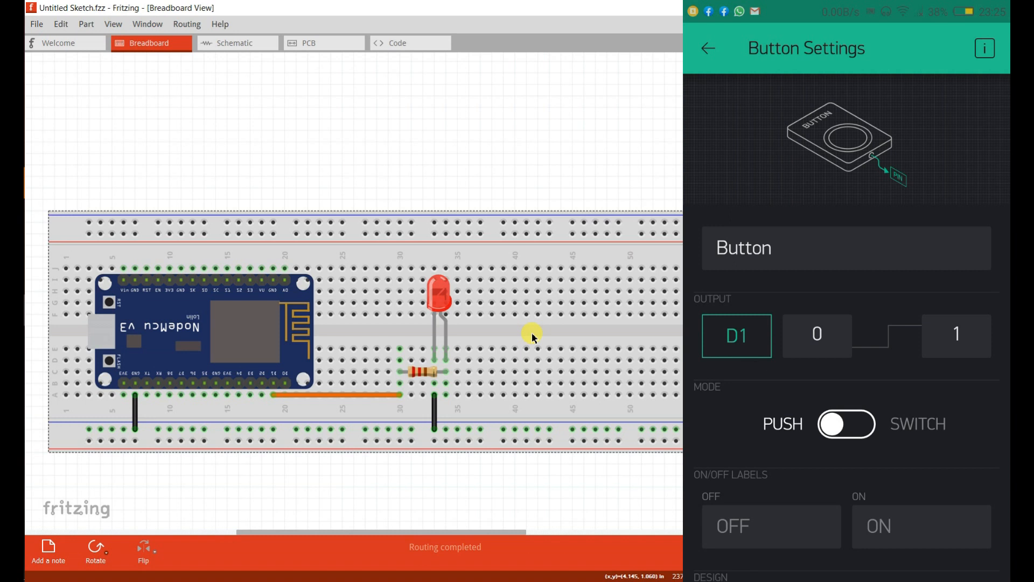
left_click(847, 424)
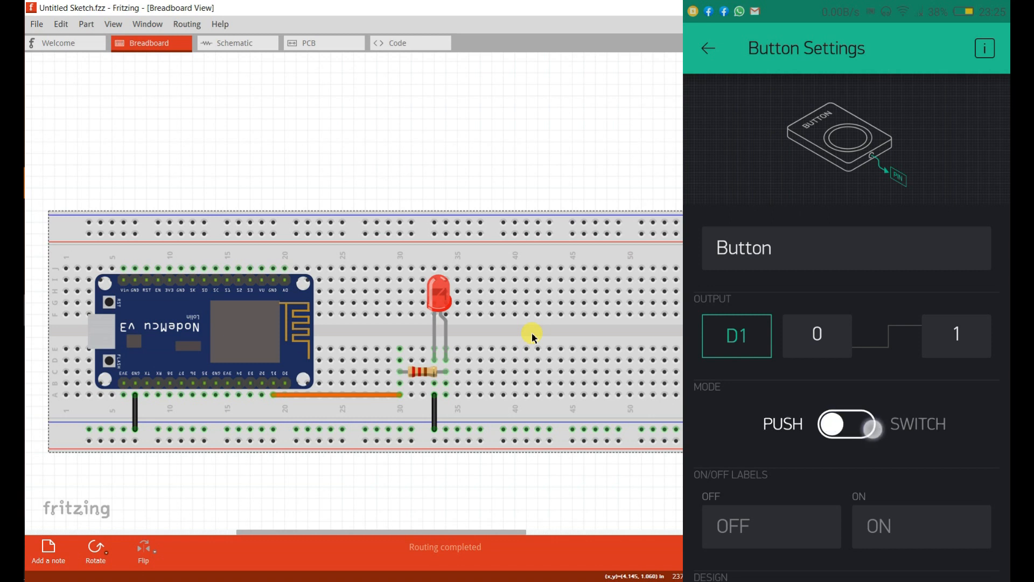
left_click(847, 425)
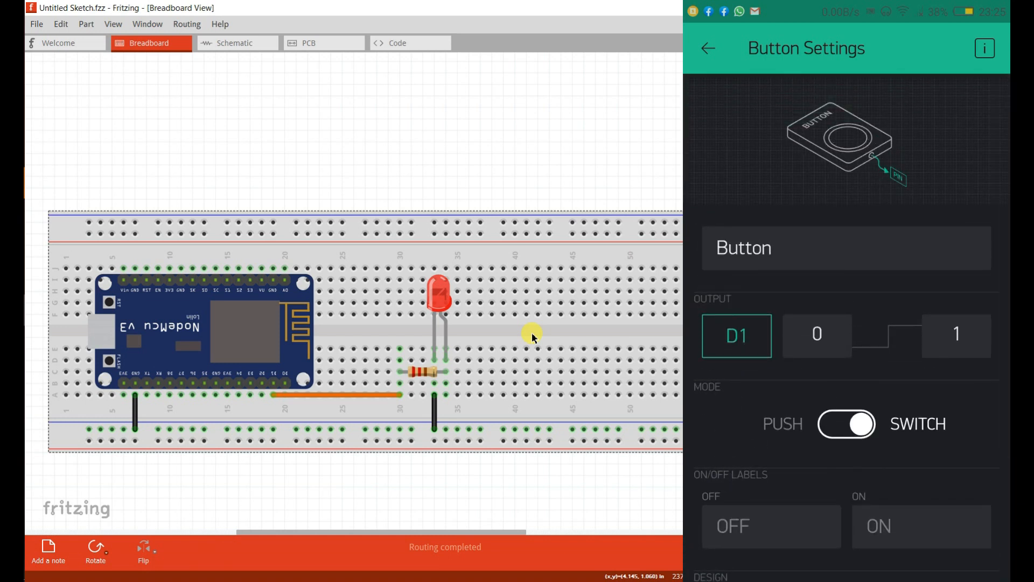
left_click(707, 49)
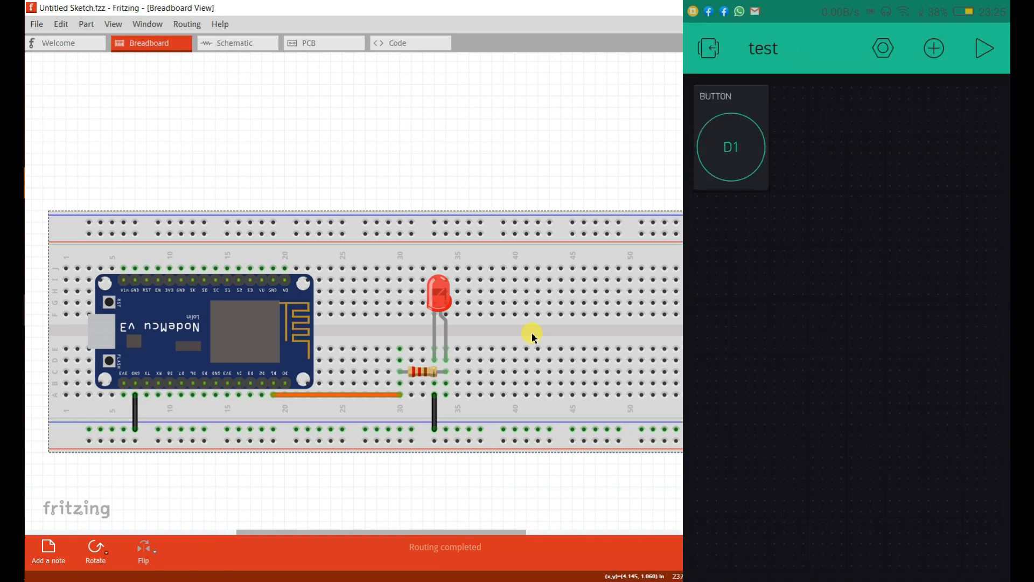
left_click(979, 49)
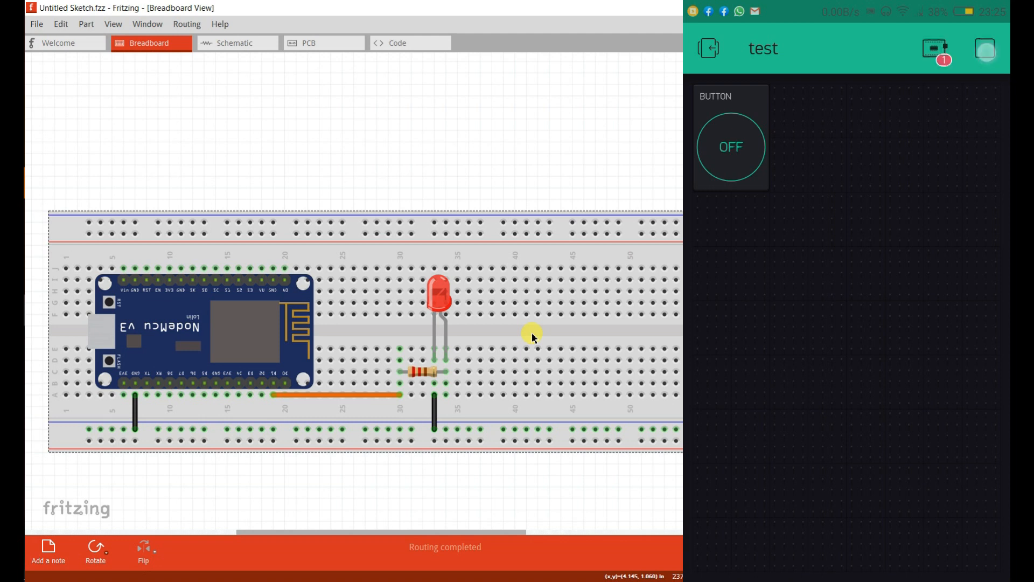
Step: Toggle the running project's Button widget ON and OFF to drive the LED
left_click(730, 146)
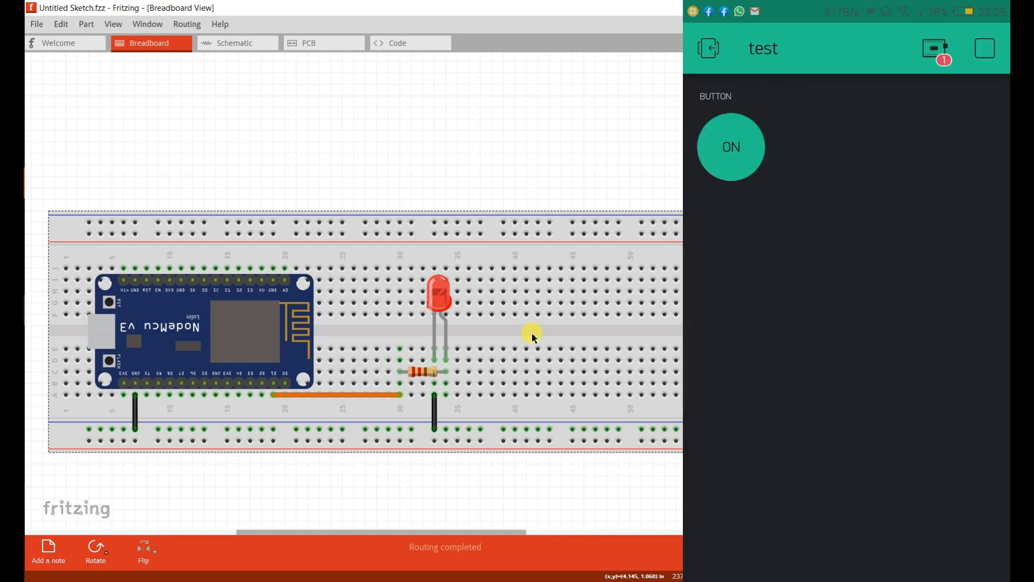
left_click(731, 147)
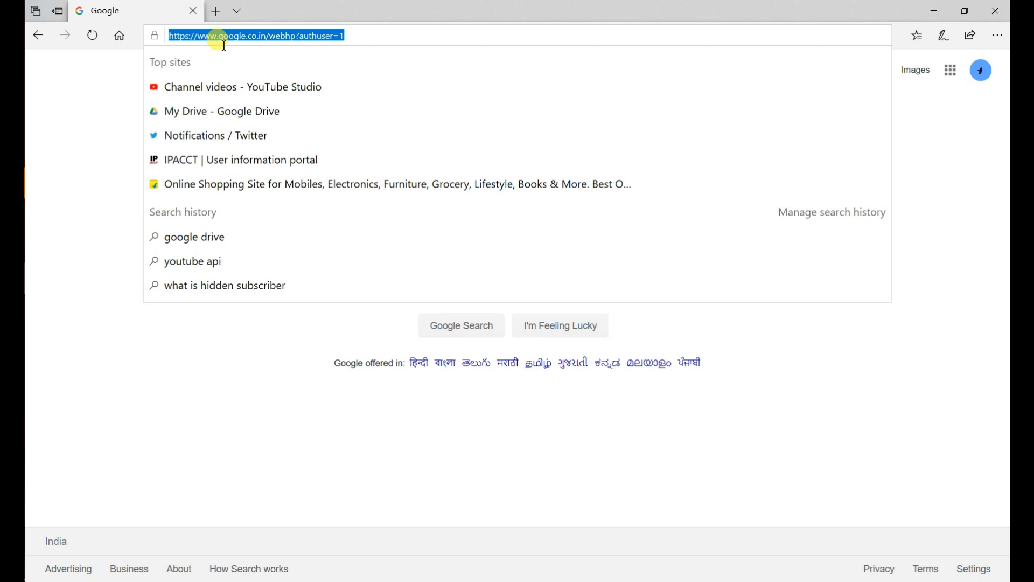
Step: Go to blynk.io and reach its getting-started guide
type("blynk.io")
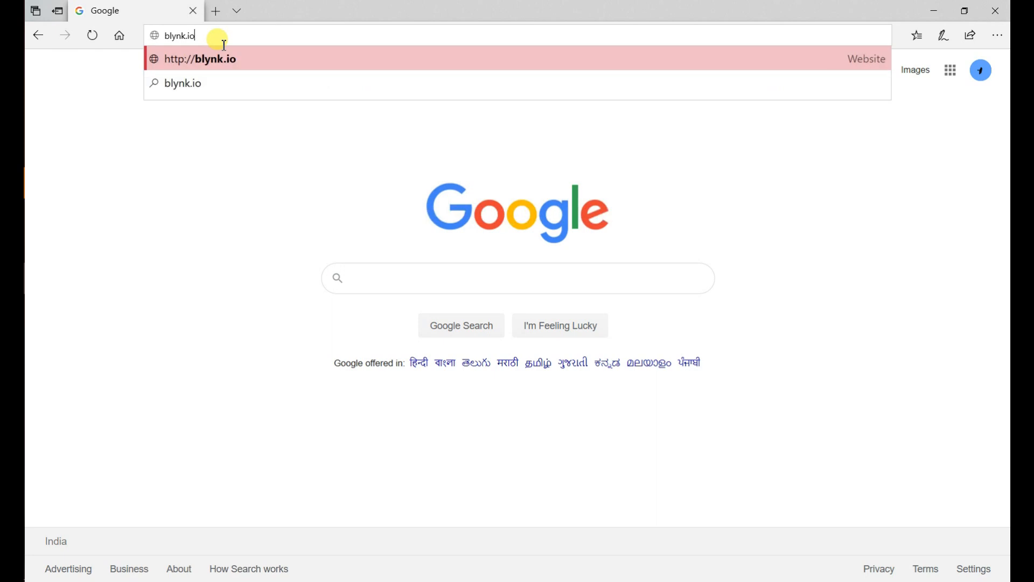
key("Enter")
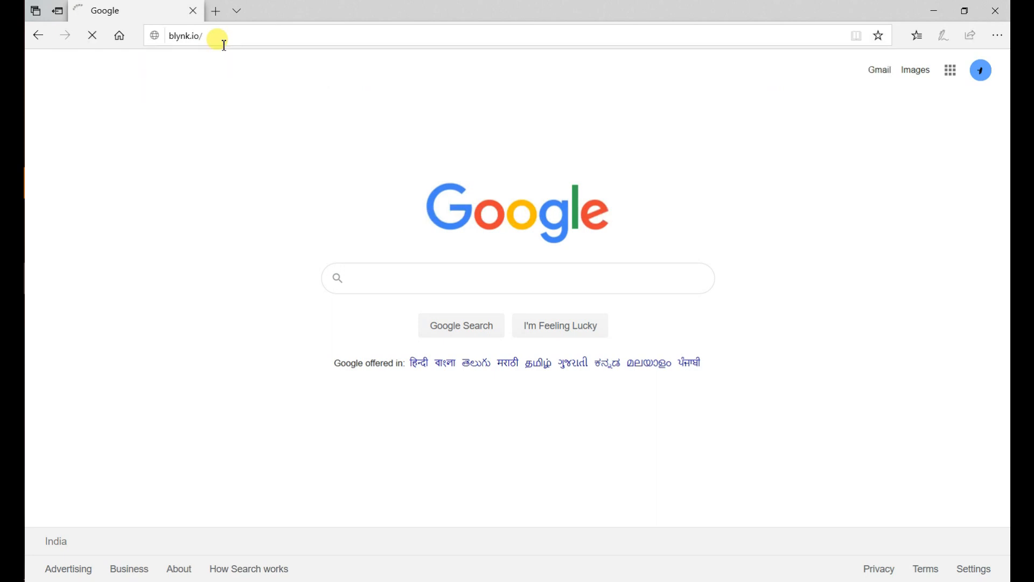
key("Enter")
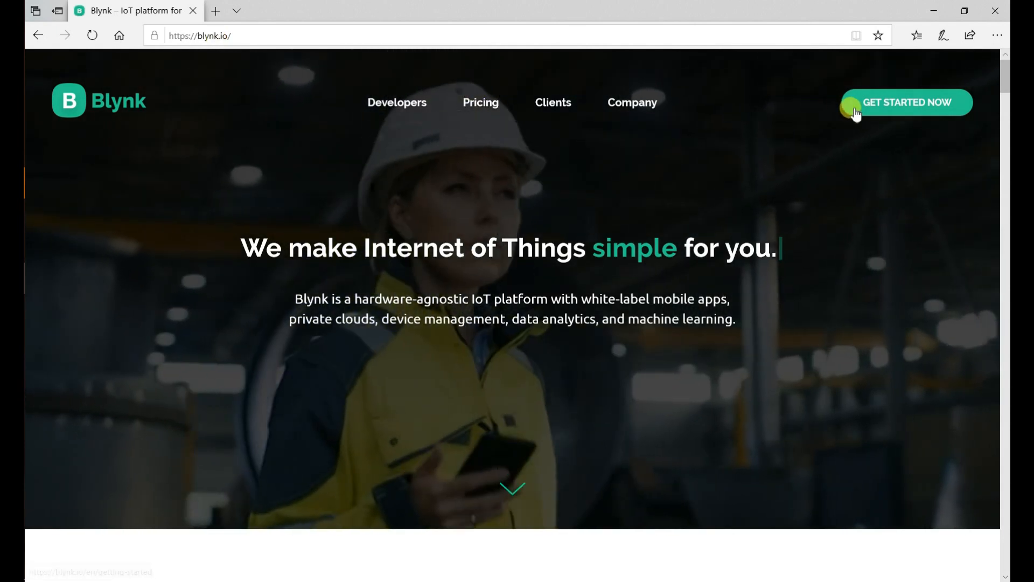
left_click(905, 102)
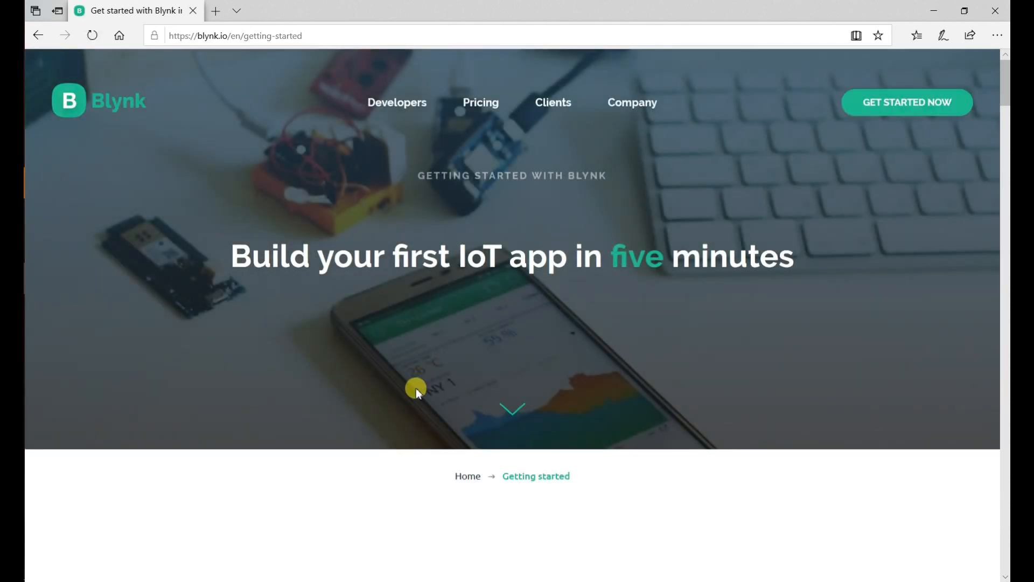
Step: Follow the C++ library Install link to GitHub's blynk-library releases page
scroll("down", 3)
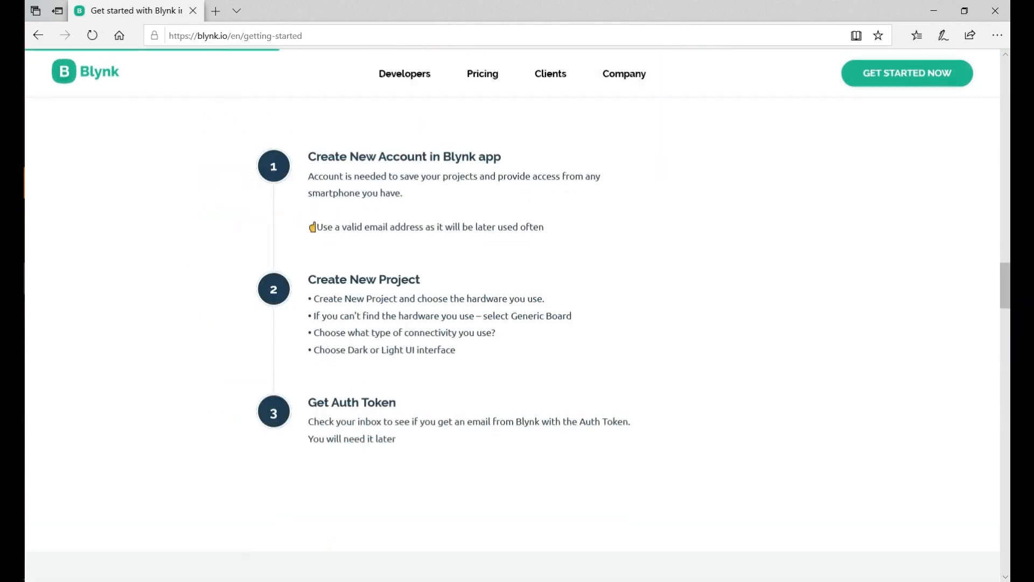
scroll("down", 3)
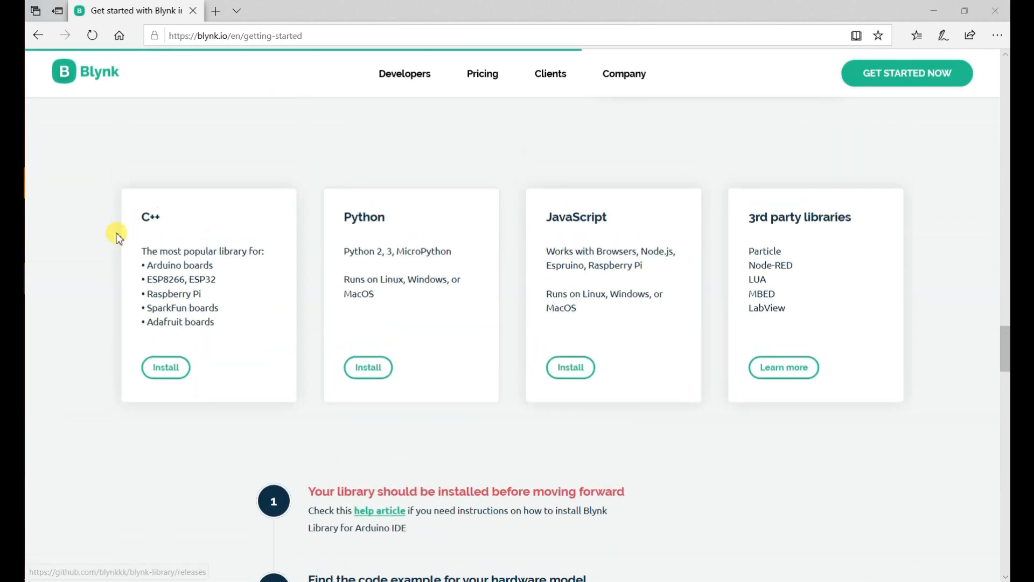
mouse_move(235, 270)
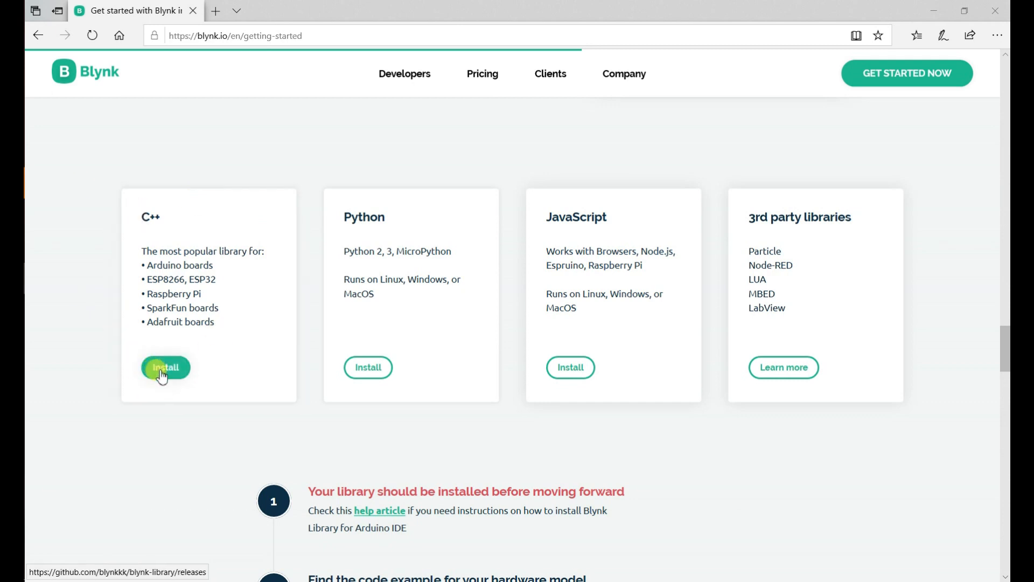
mouse_move(153, 284)
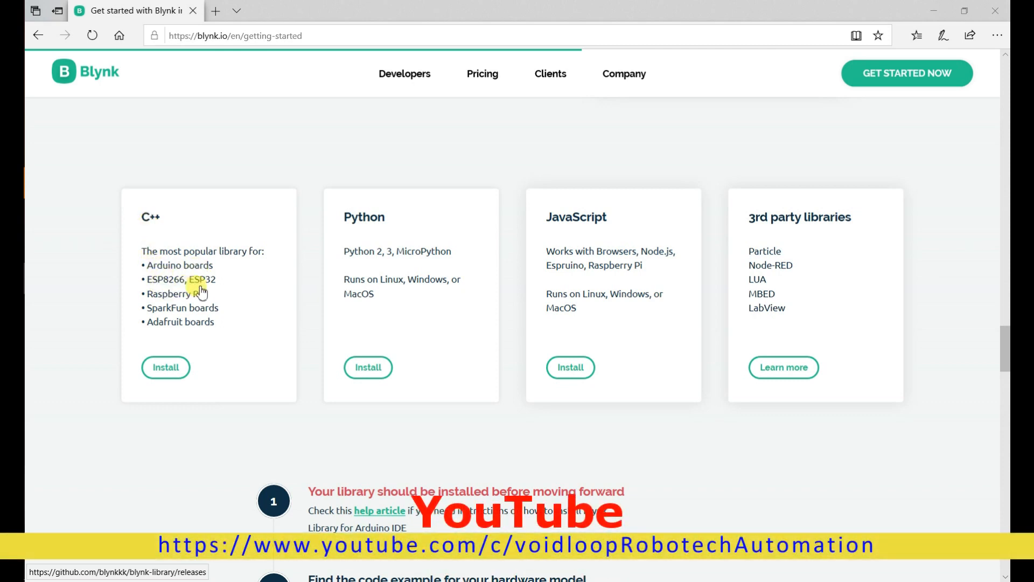
mouse_move(177, 367)
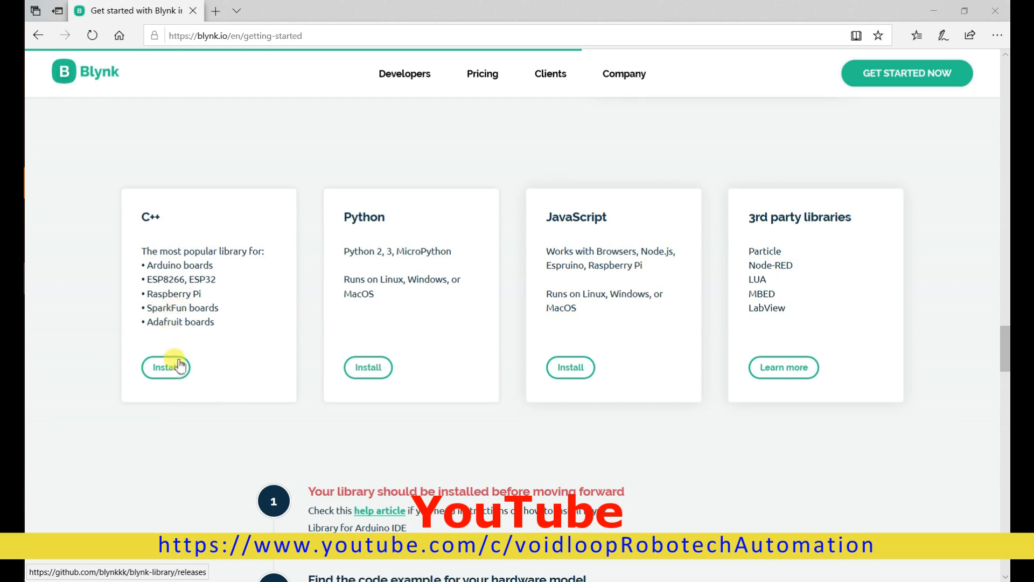
left_click(166, 366)
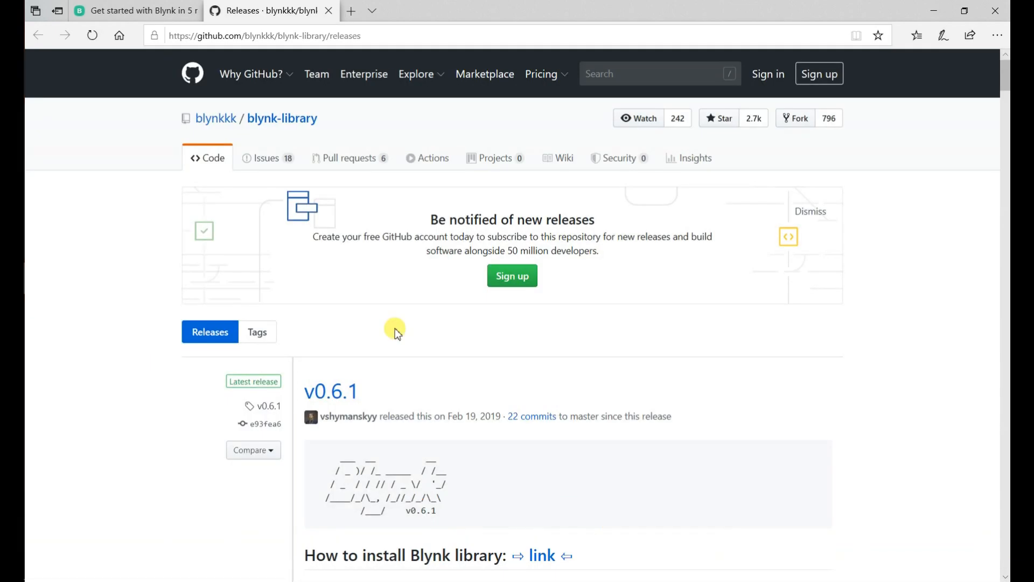
Step: Download the v0.6.1 Source code (zip) from the blynk-library releases assets
scroll("down", 3)
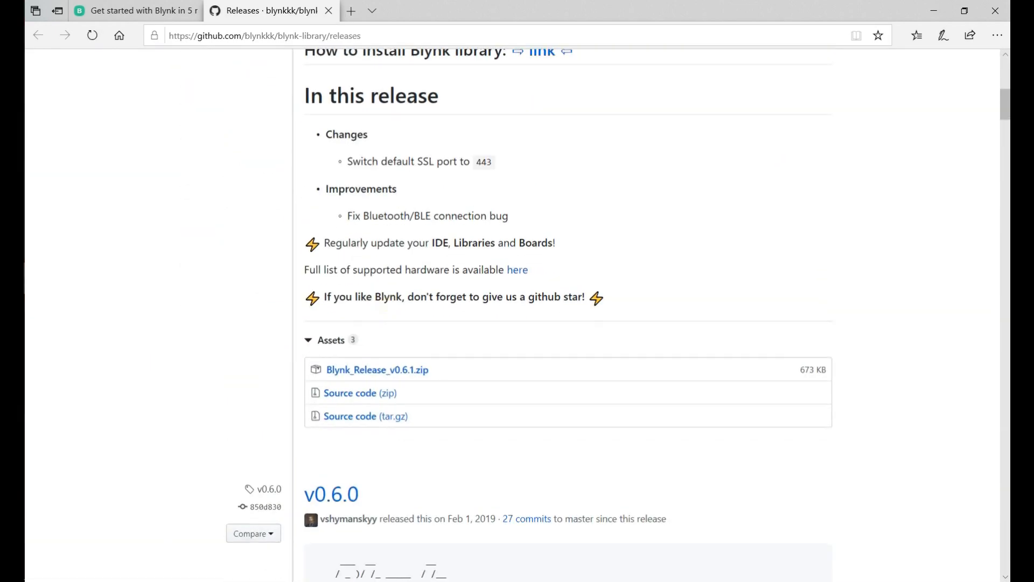
left_click(343, 392)
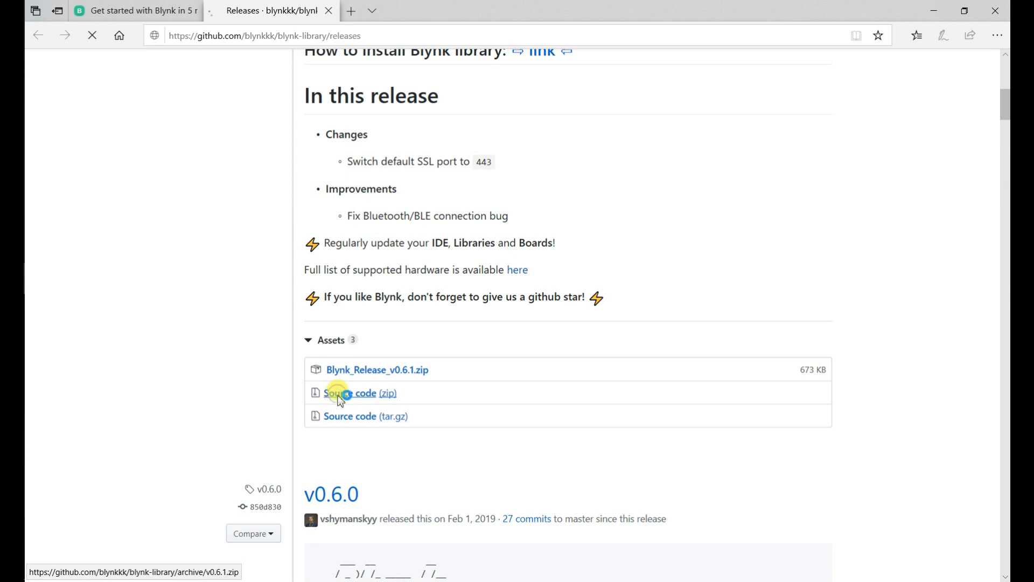
left_click(342, 393)
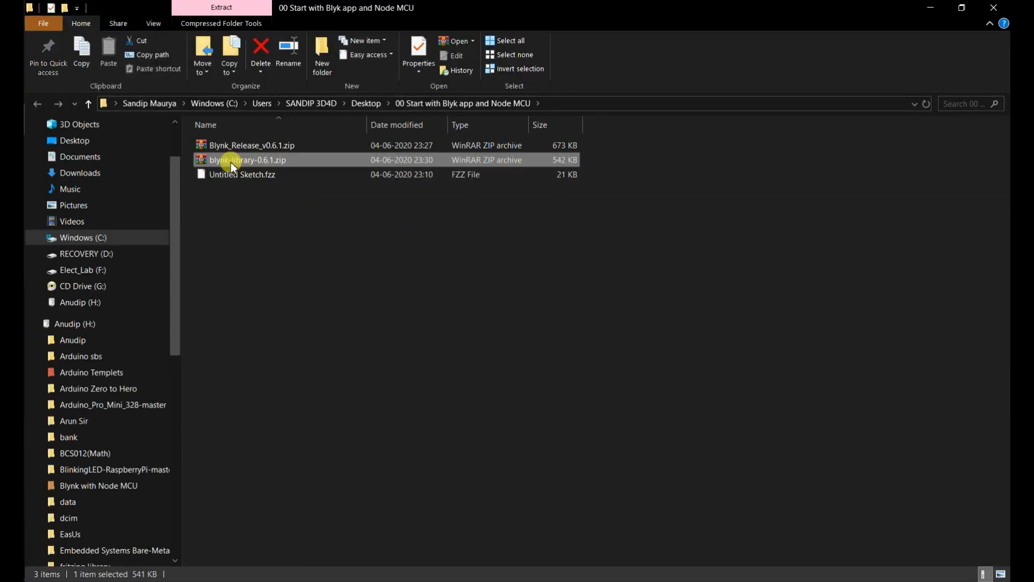
mouse_move(306, 169)
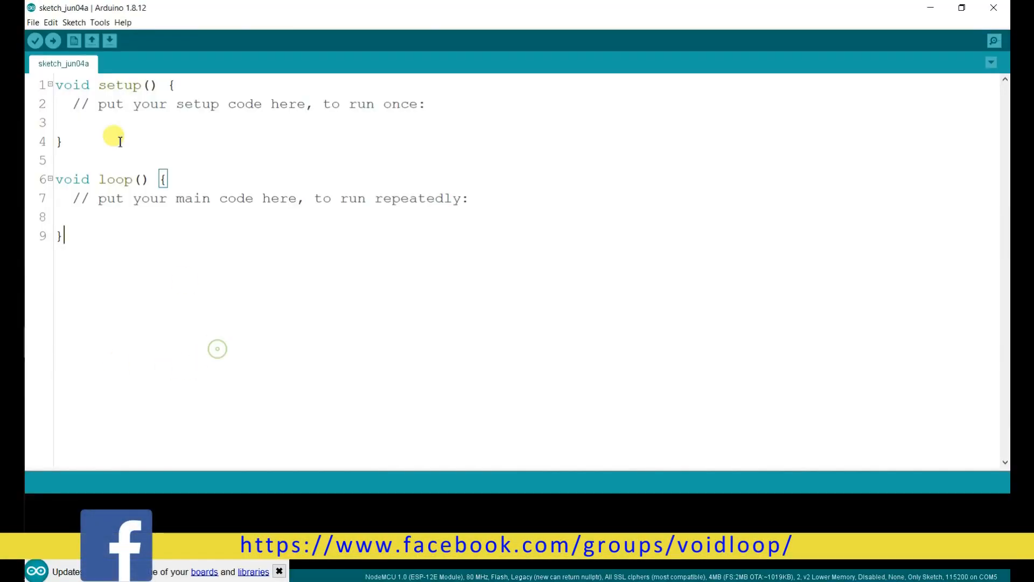
Step: Add blynk-library-0.6.1.zip to Arduino IDE via Add .ZIP Library
left_click(77, 22)
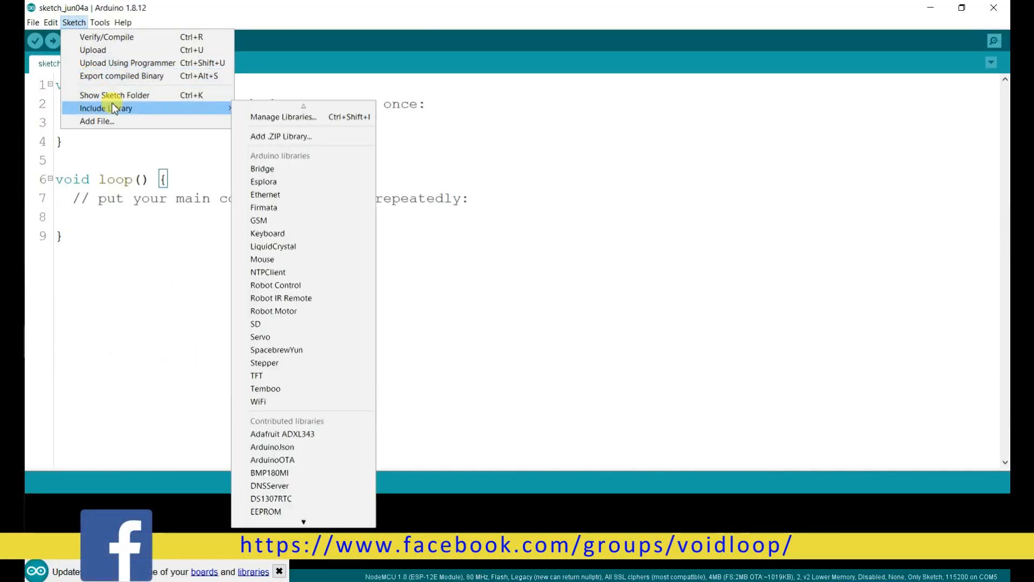
left_click(273, 134)
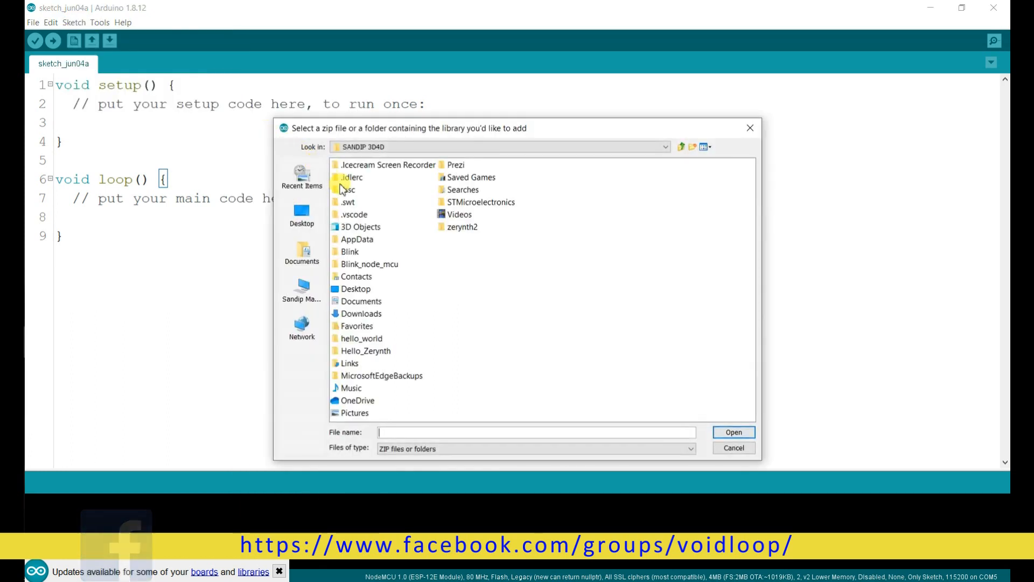
left_click(301, 211)
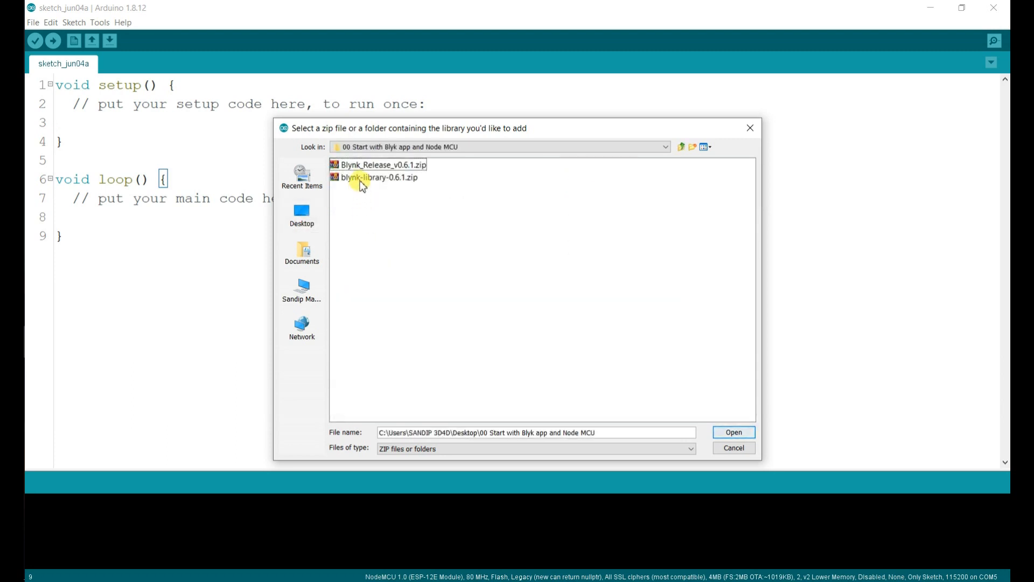
left_click(734, 433)
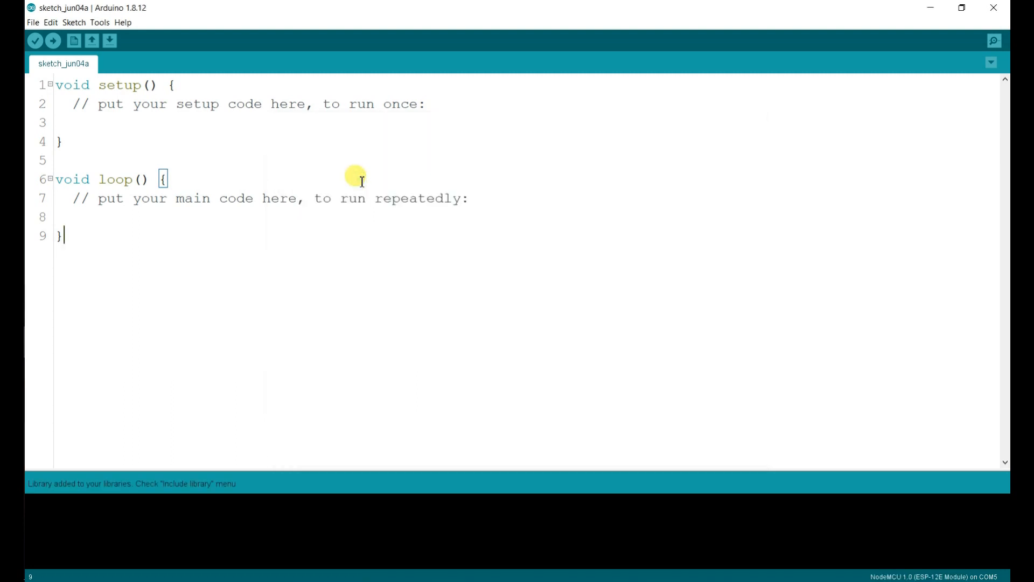
mouse_move(427, 225)
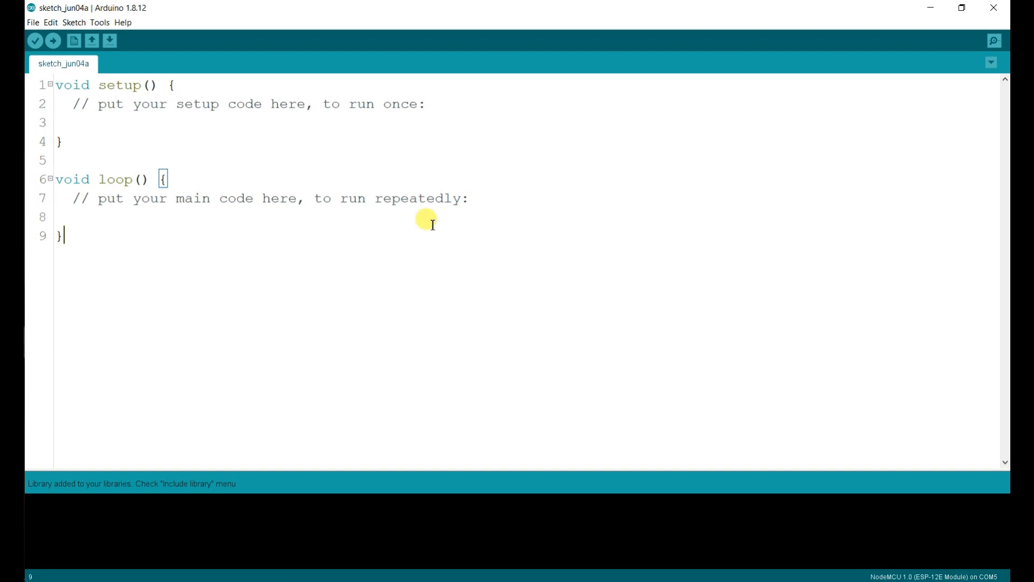
Step: Browse File > Examples to confirm Blynk's Boards_WiFi example sketches are available
left_click(34, 22)
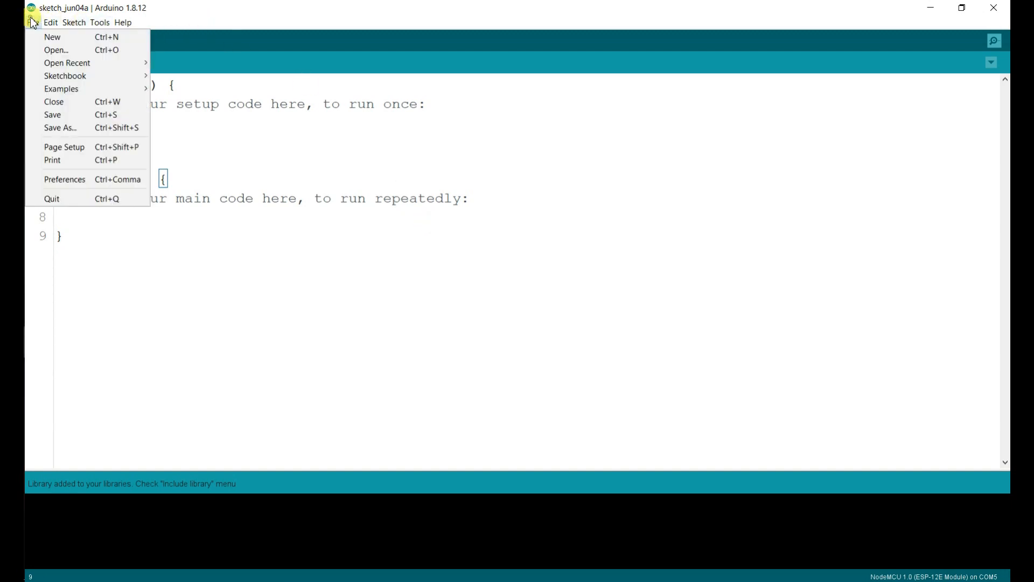
left_click(61, 88)
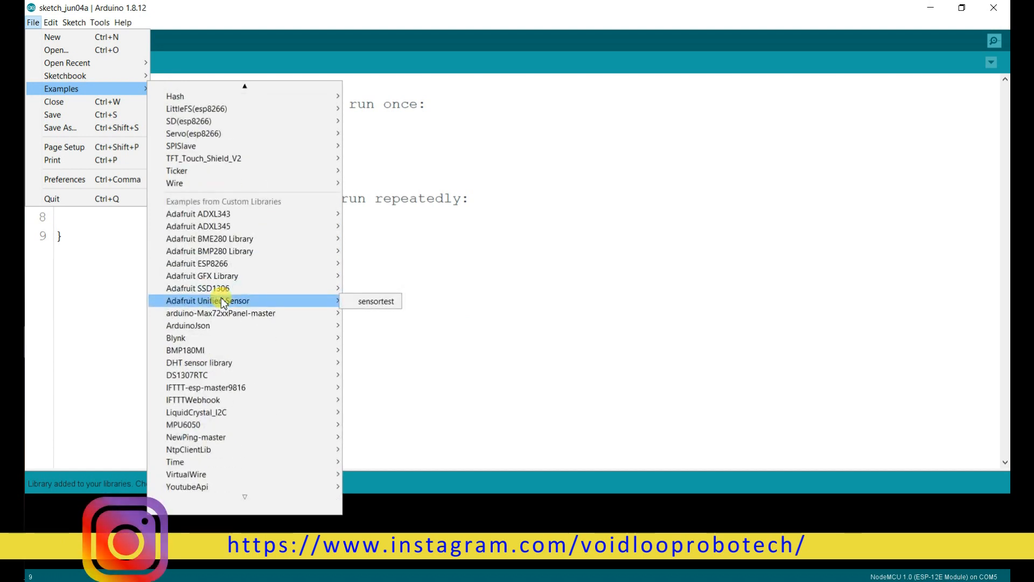
mouse_move(224, 468)
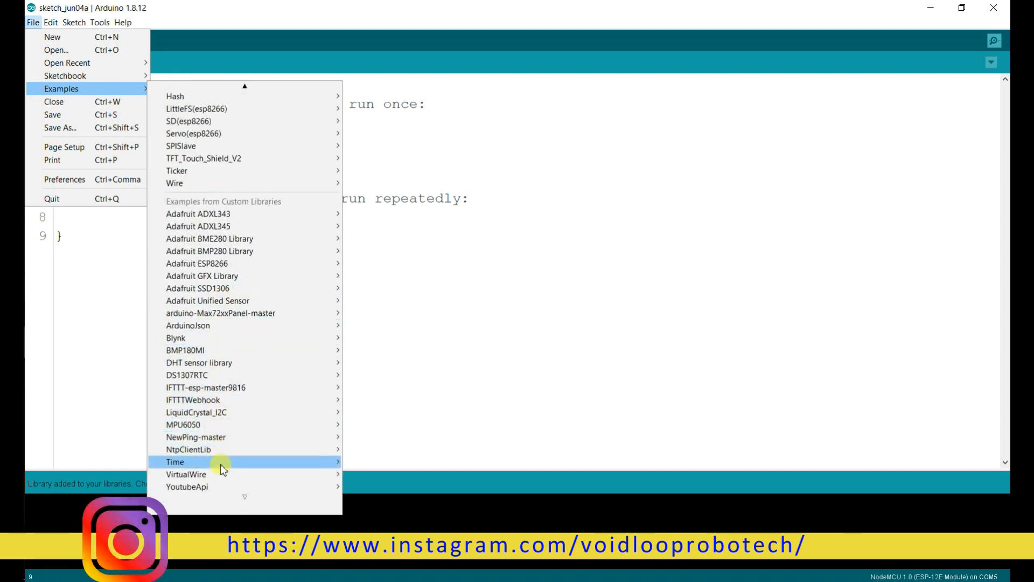
mouse_move(210, 412)
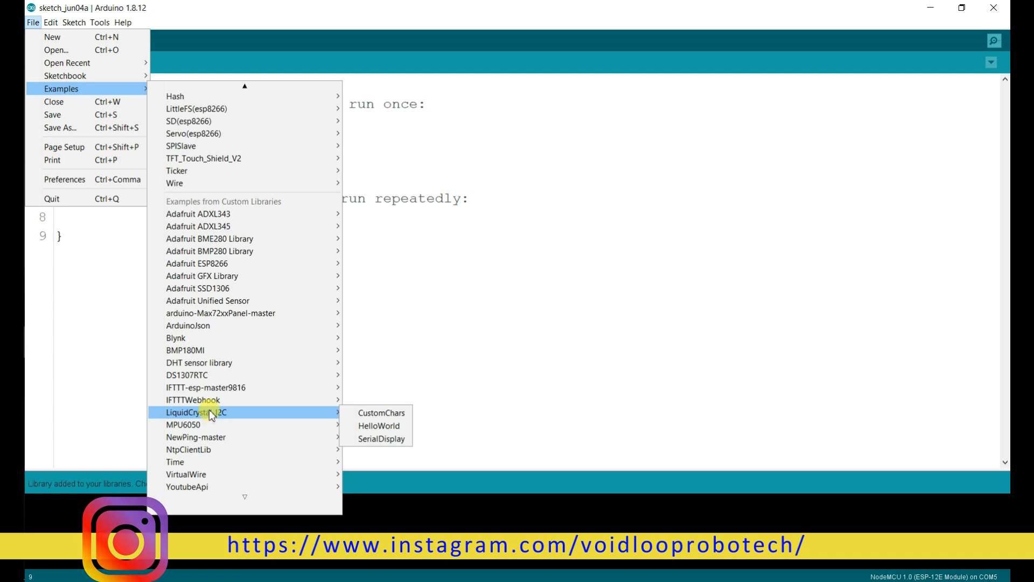
mouse_move(203, 341)
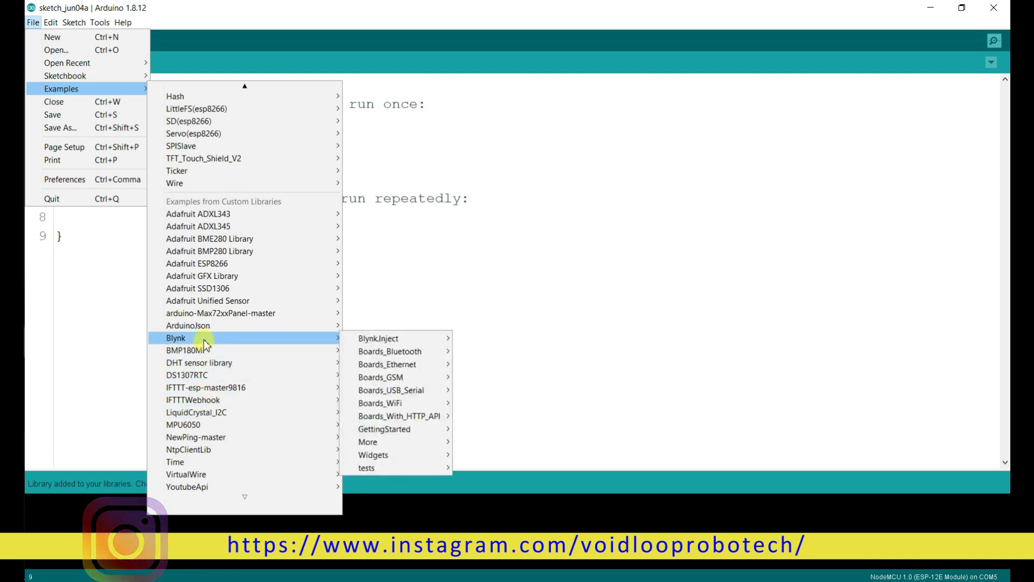
mouse_move(379, 339)
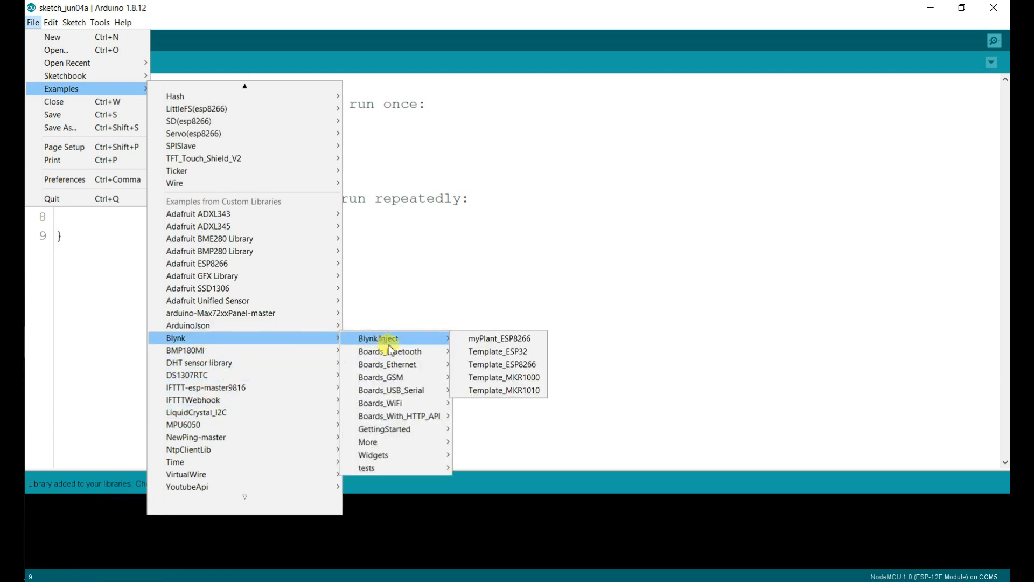
mouse_move(380, 403)
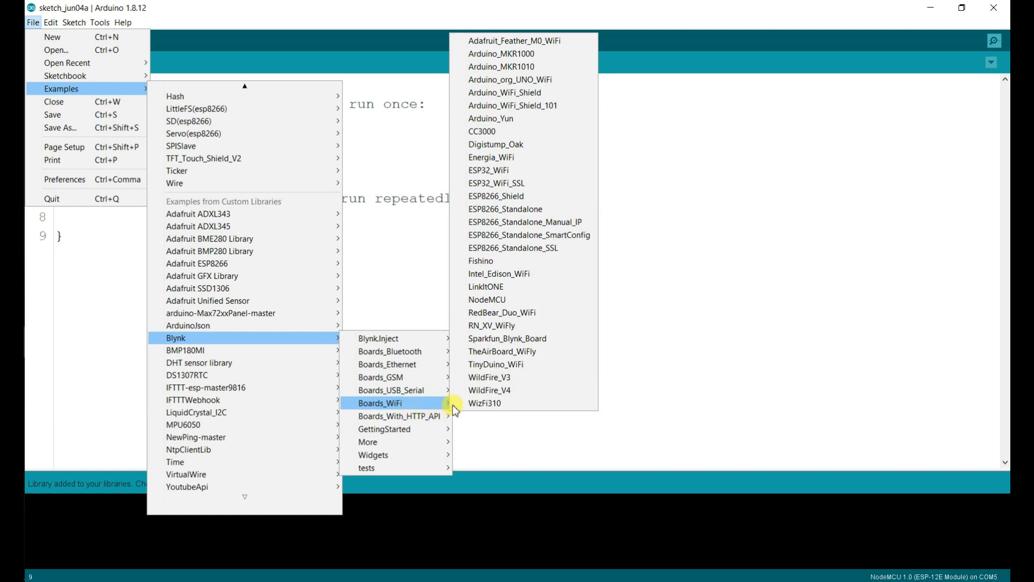
mouse_move(493, 215)
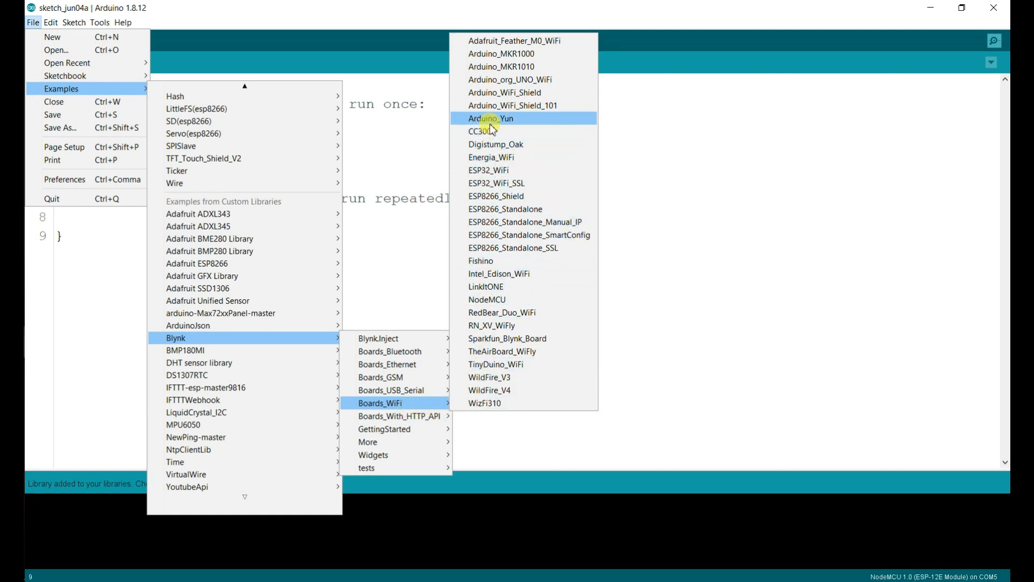
mouse_move(496, 273)
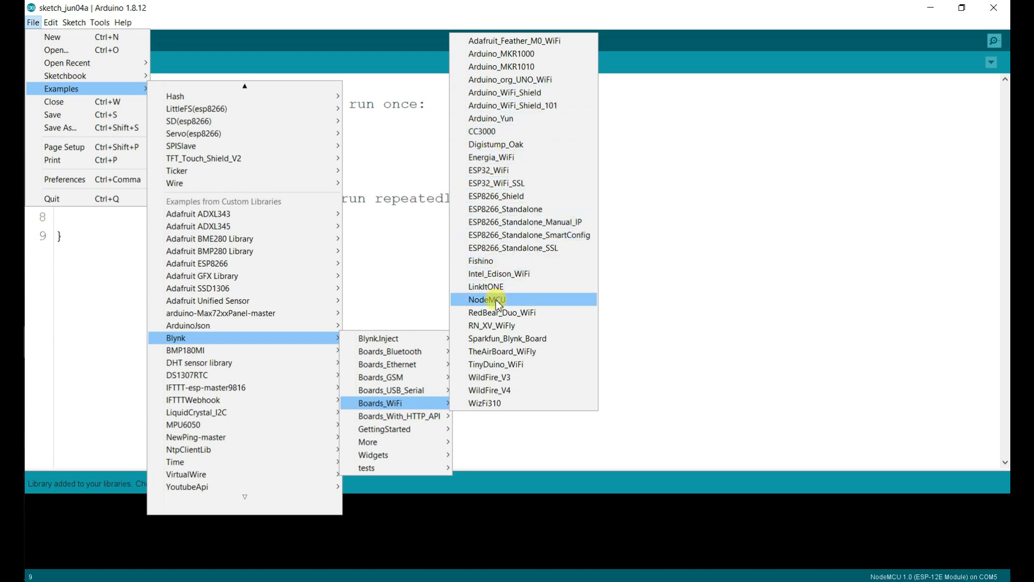
Step: Load the NodeMCU Blynk WiFi example sketch and maximize its window
left_click(486, 300)
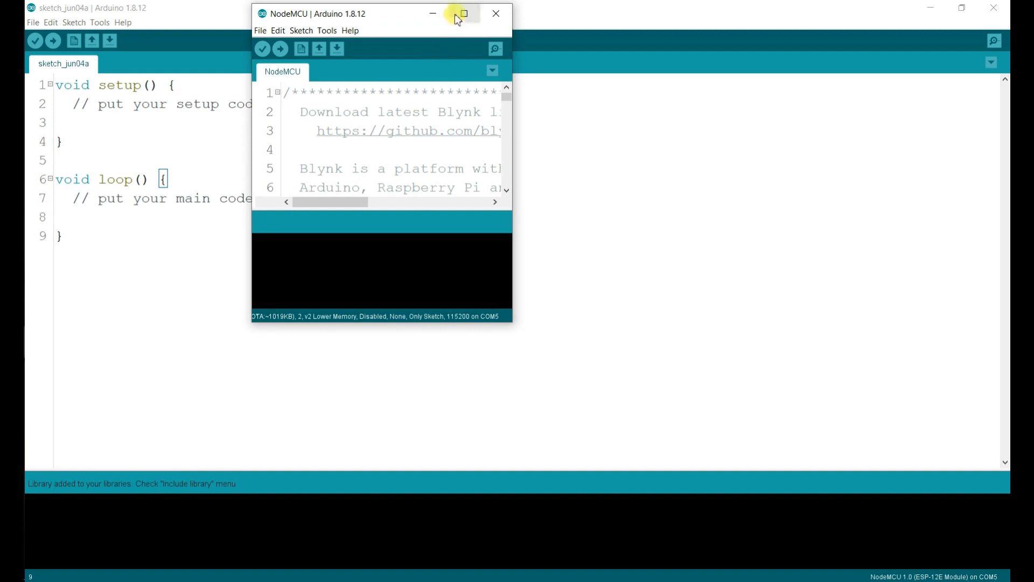
left_click(467, 14)
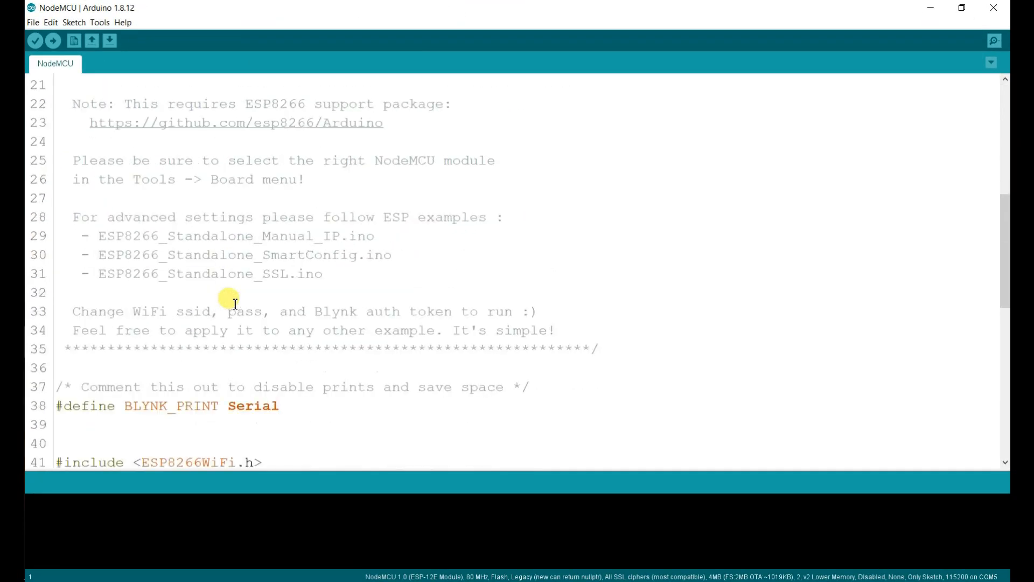
scroll("down", 3)
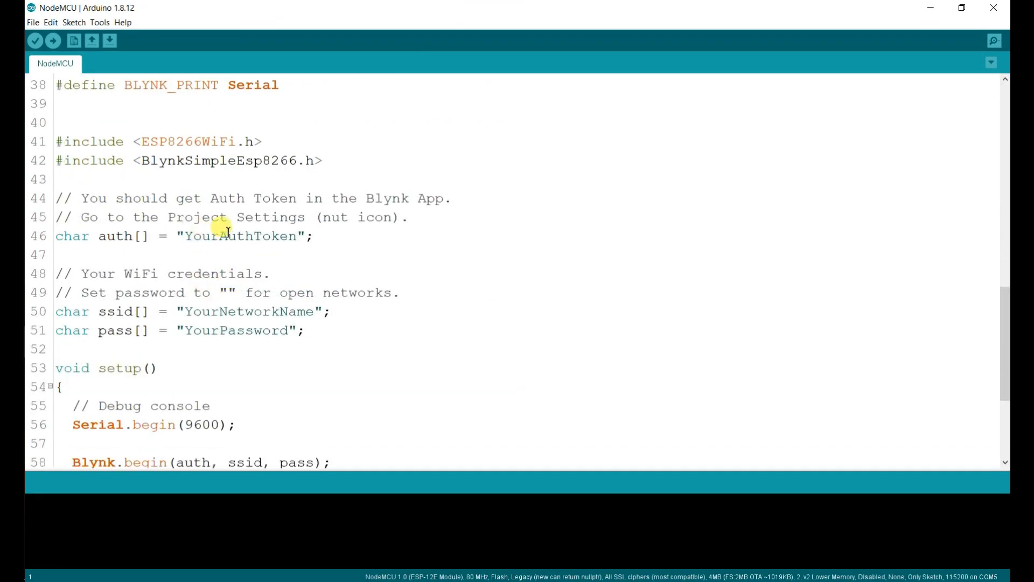
double_click(298, 311)
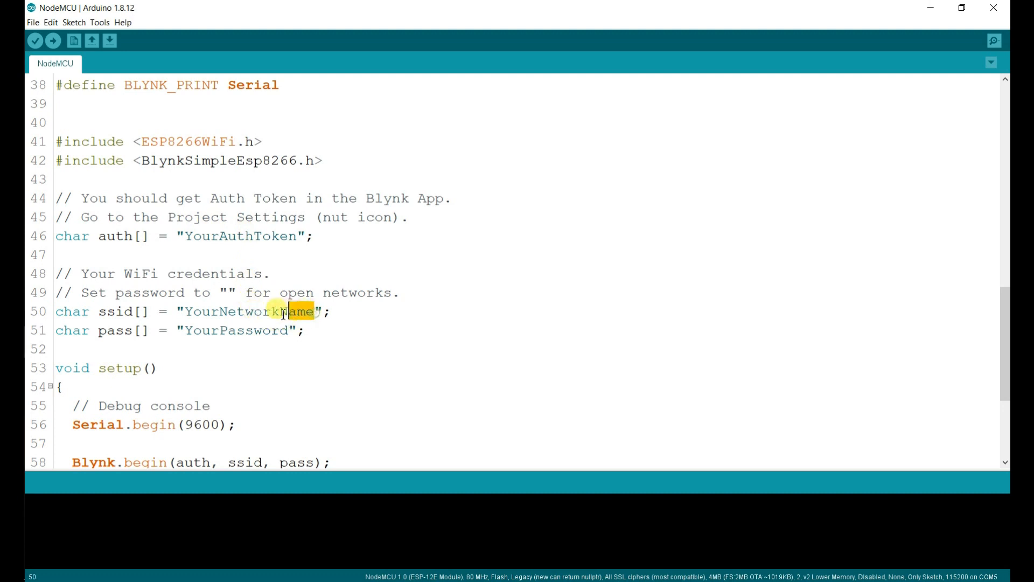
double_click(280, 311)
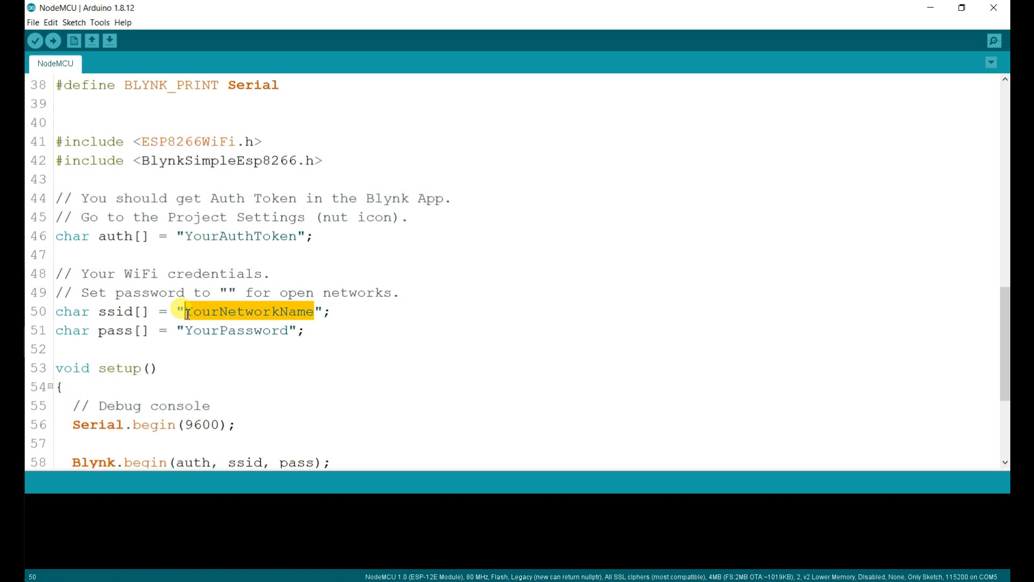
type("voidloo")
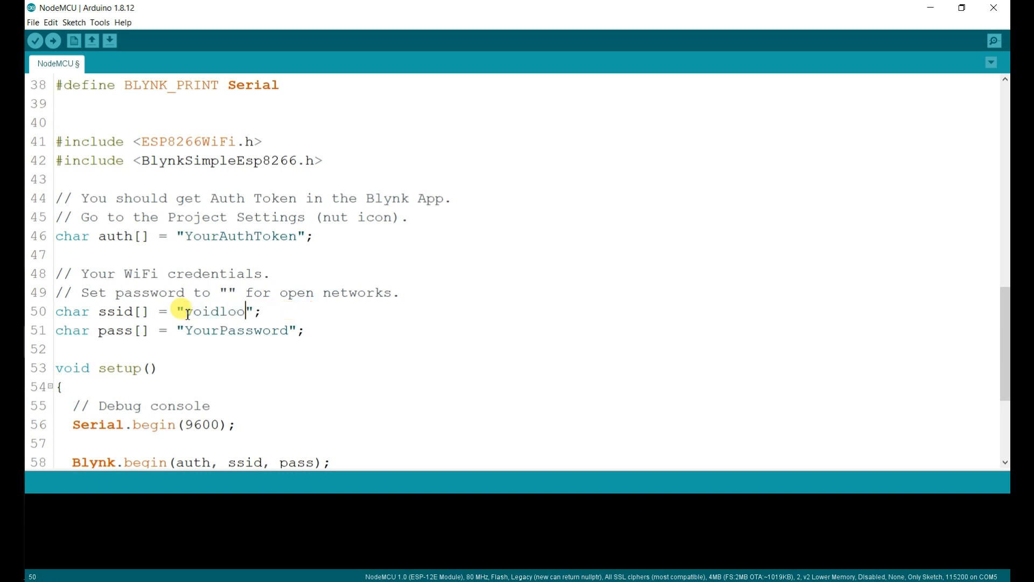
mouse_move(291, 331)
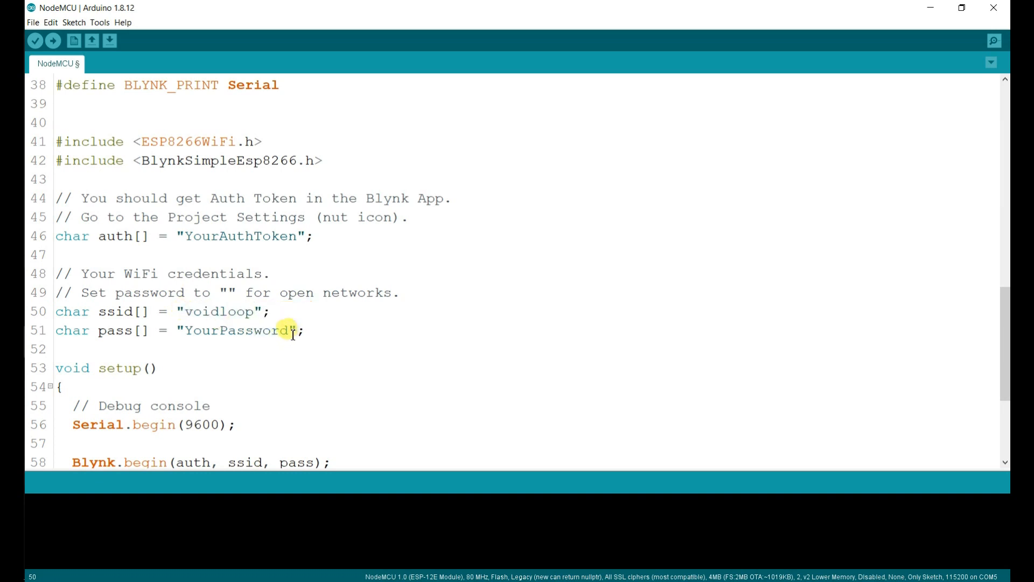
double_click(236, 331)
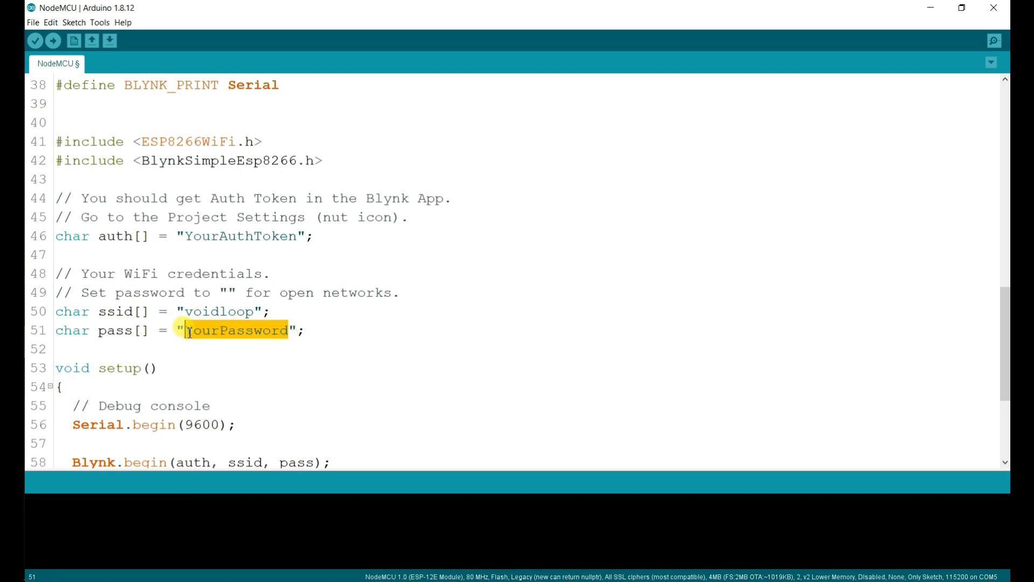
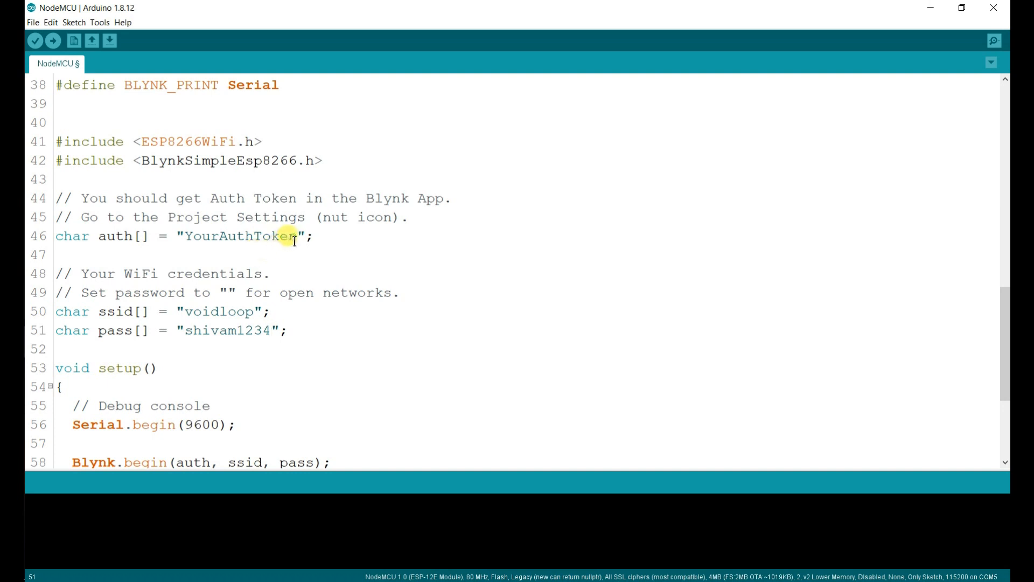
Step: Select the YourAuthToken placeholder, ready to receive the real token
double_click(240, 236)
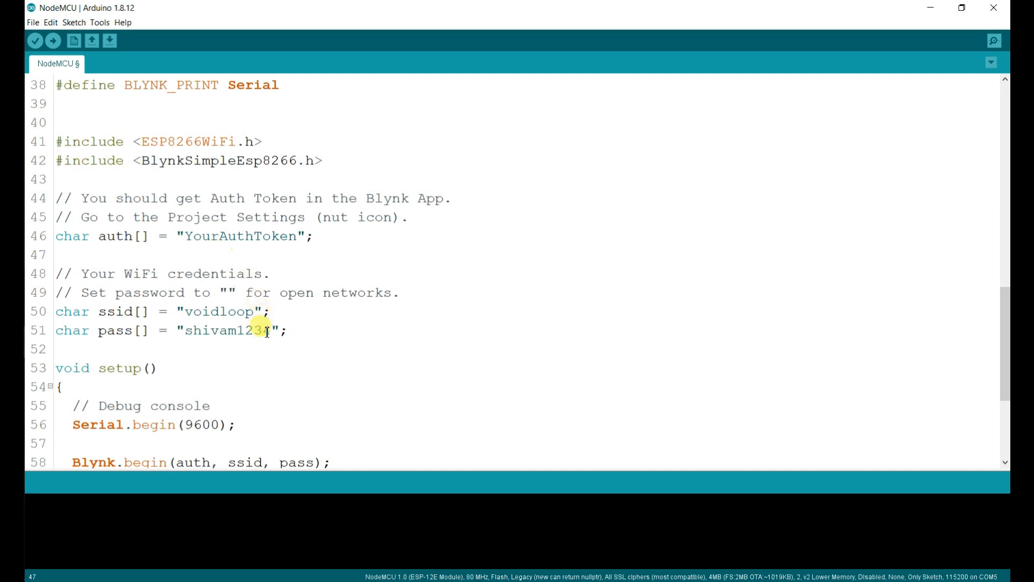
scroll("down", 3)
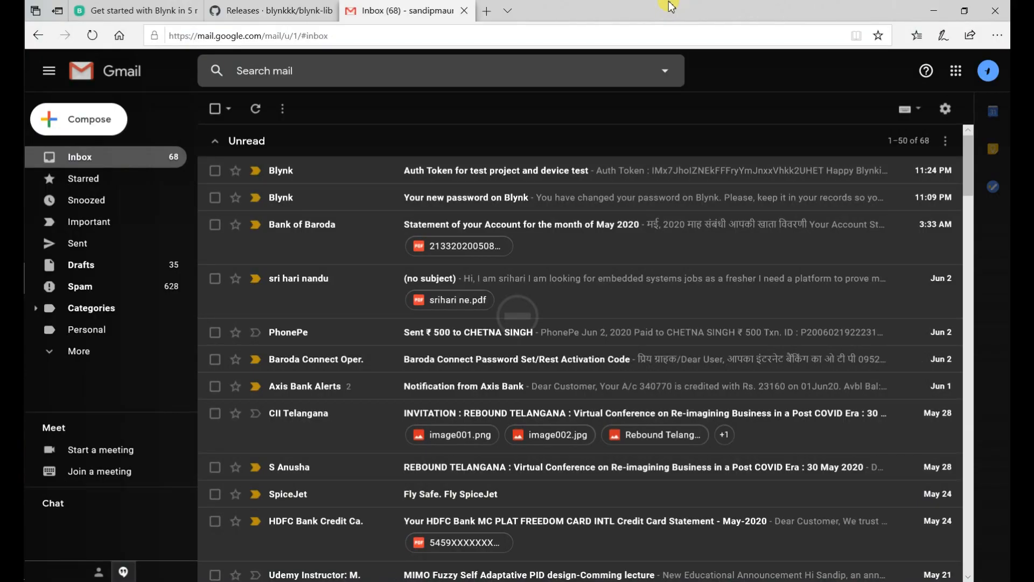
mouse_move(467, 171)
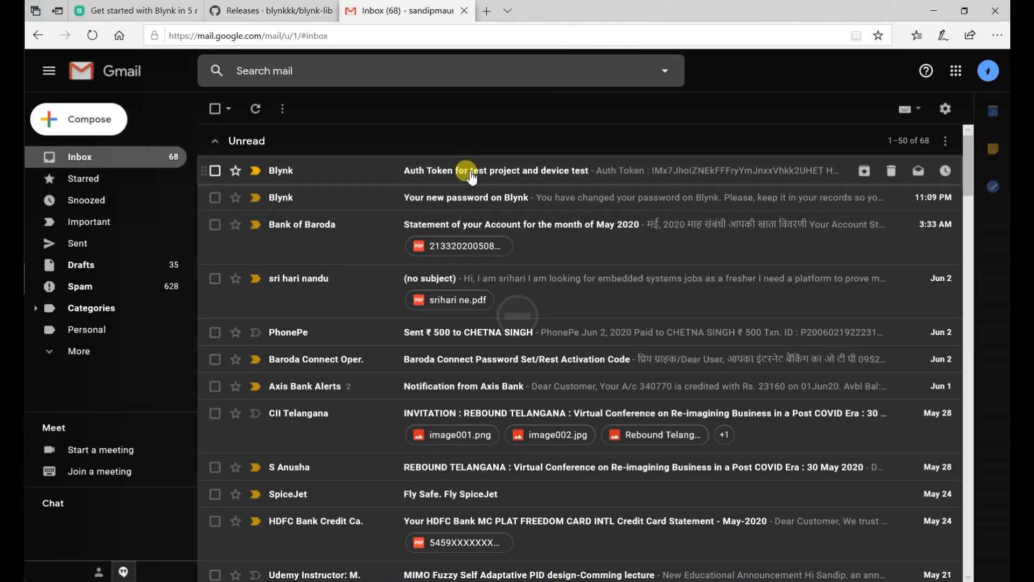
Step: Select the full Auth Token in the Blynk Gmail message for copying
left_click(468, 173)
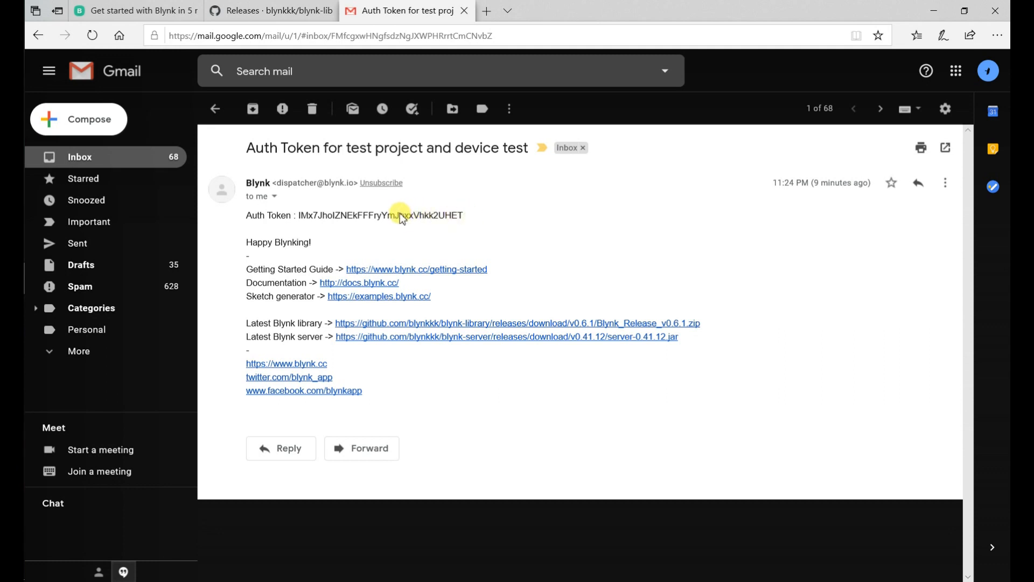
double_click(305, 215)
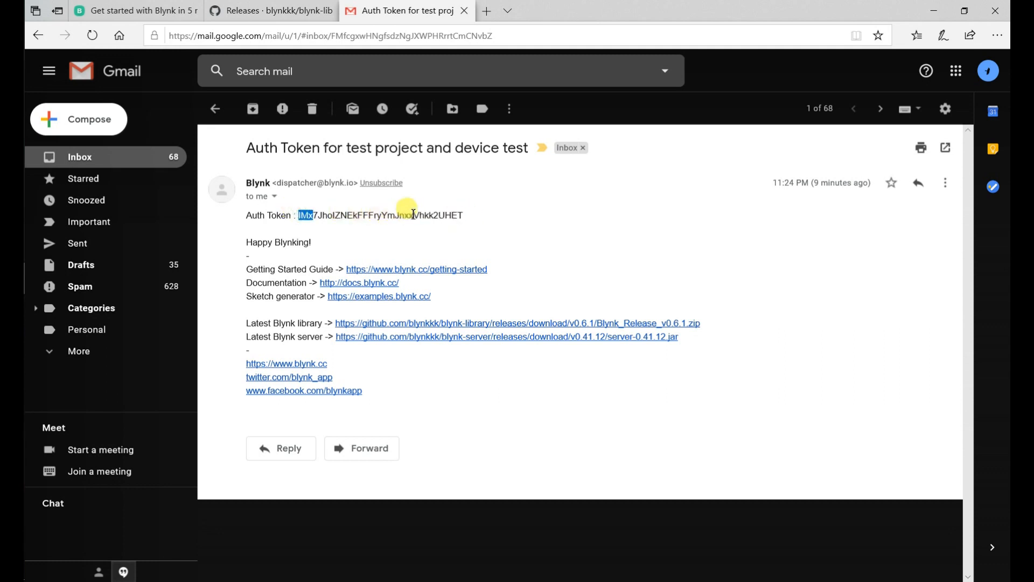
left_click_drag(298, 216, 463, 216)
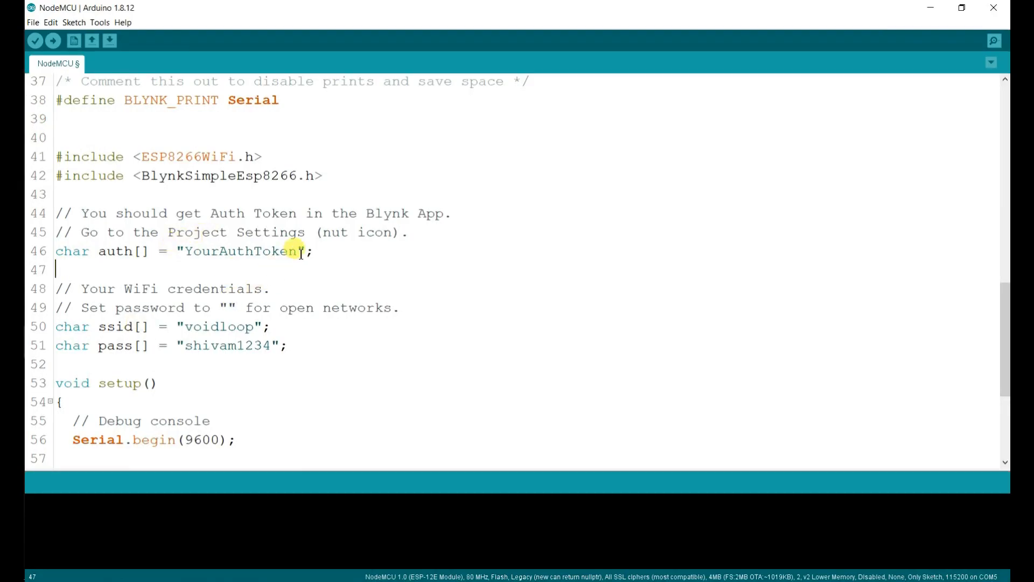
double_click(239, 251)
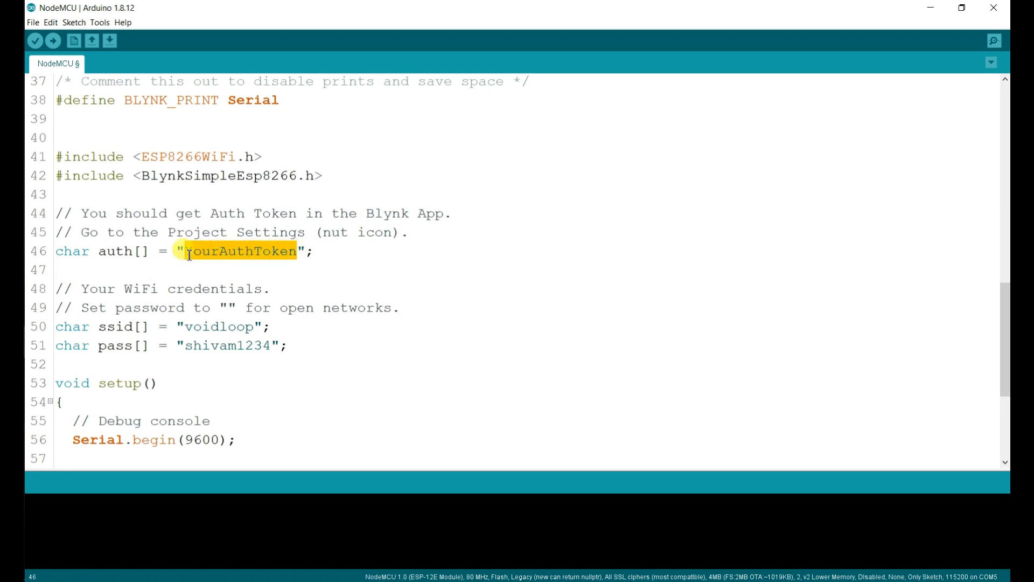
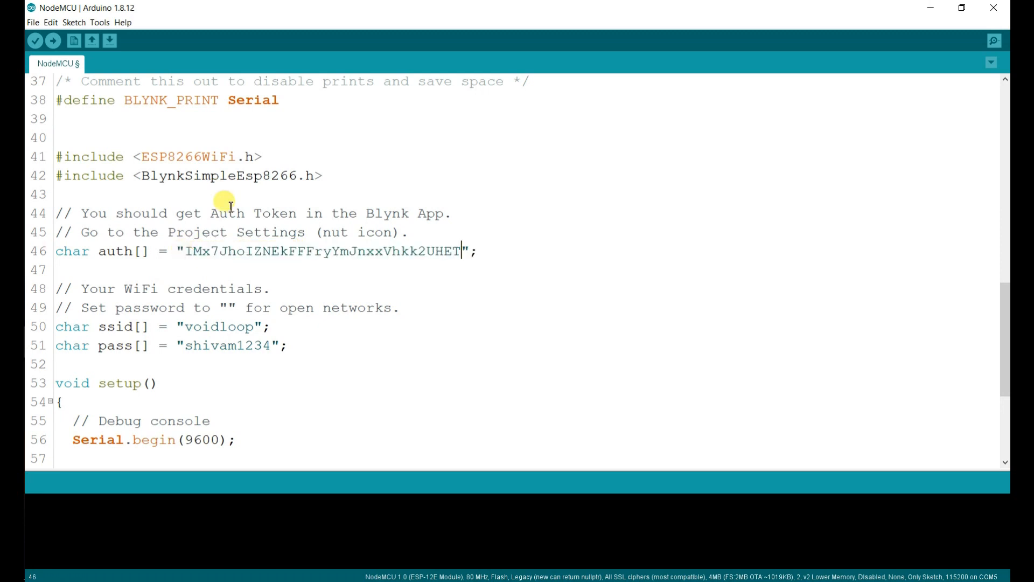
scroll("down", 3)
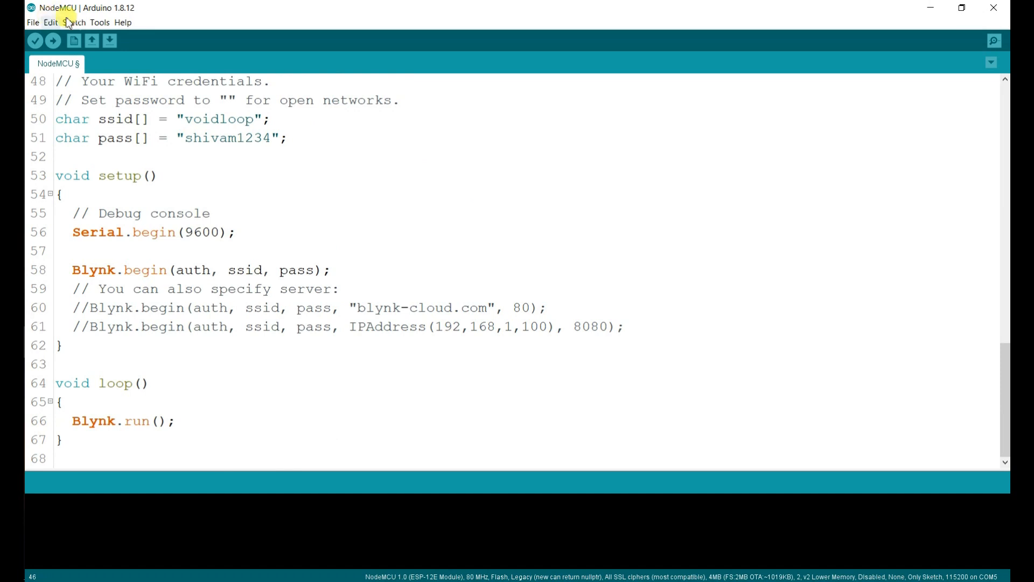
left_click(100, 21)
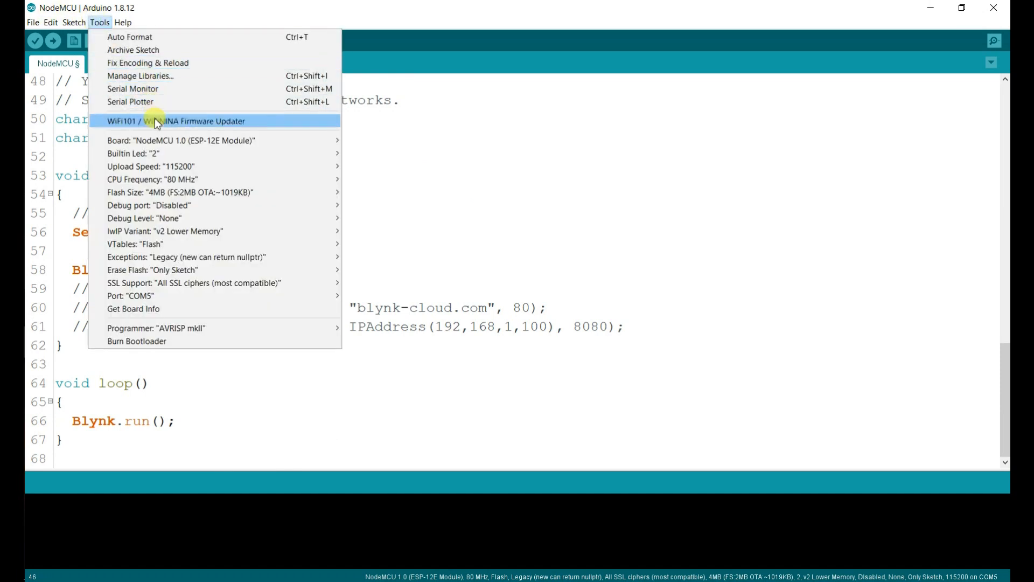
mouse_move(151, 178)
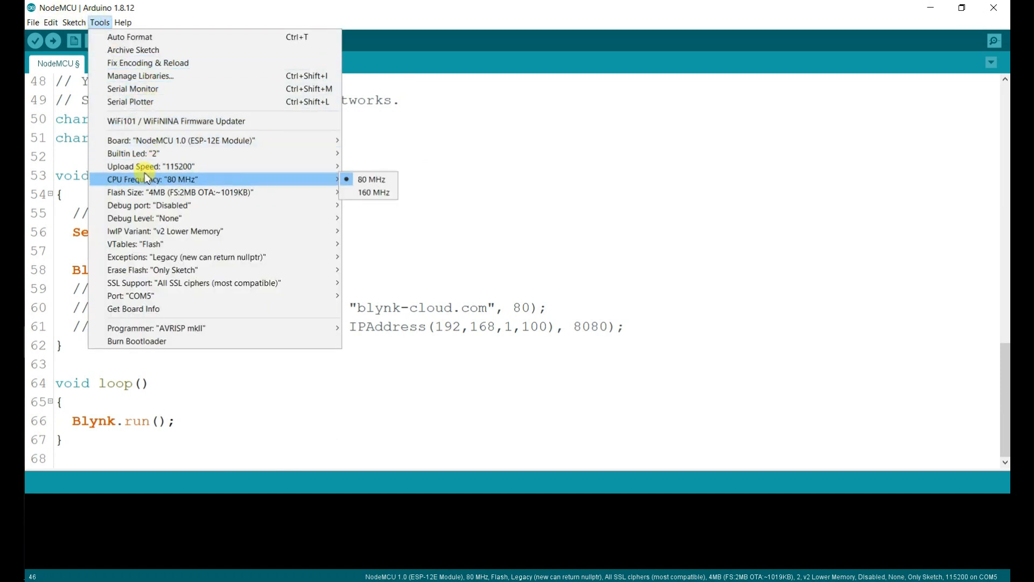
mouse_move(142, 153)
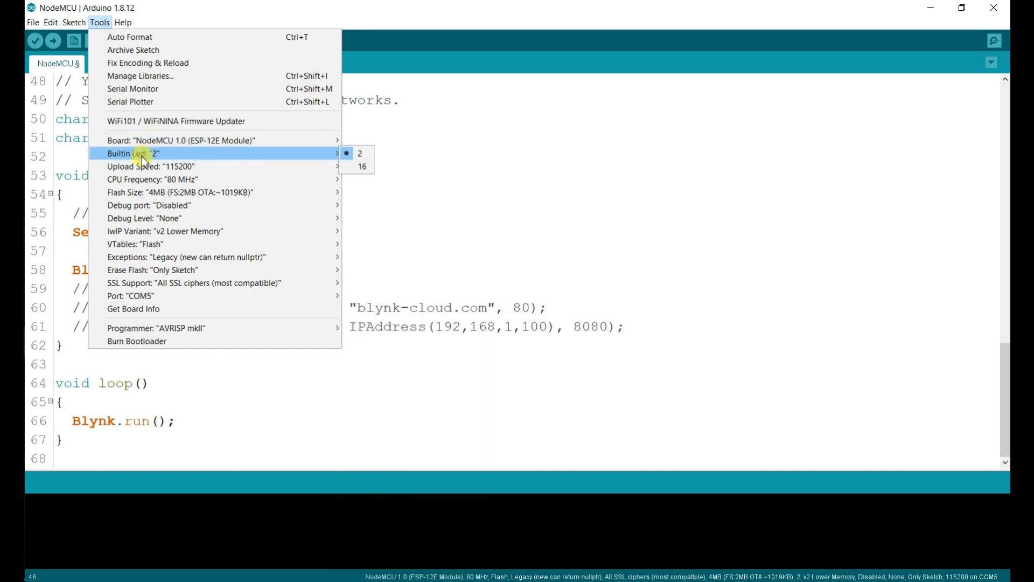
mouse_move(140, 295)
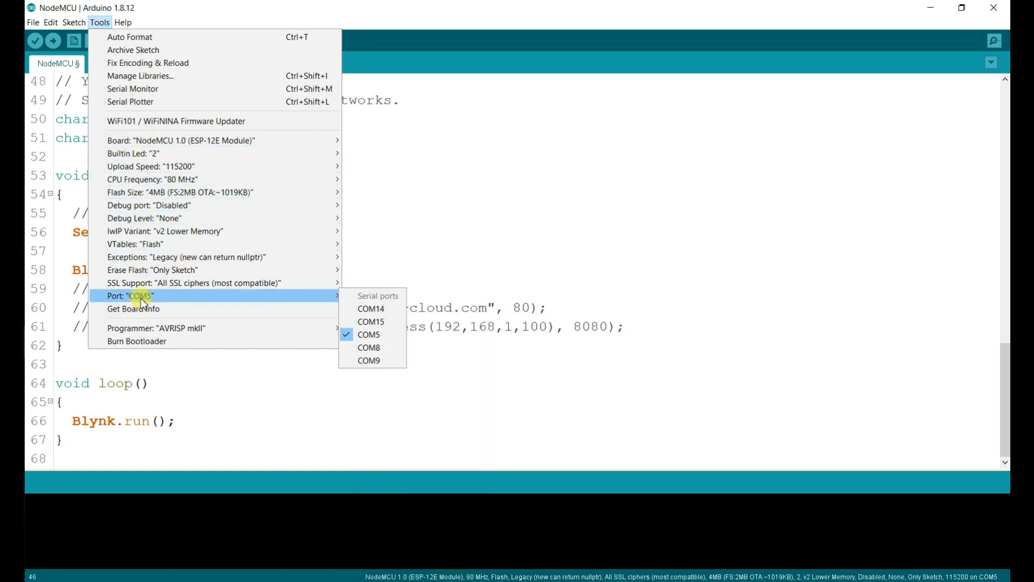
left_click(172, 14)
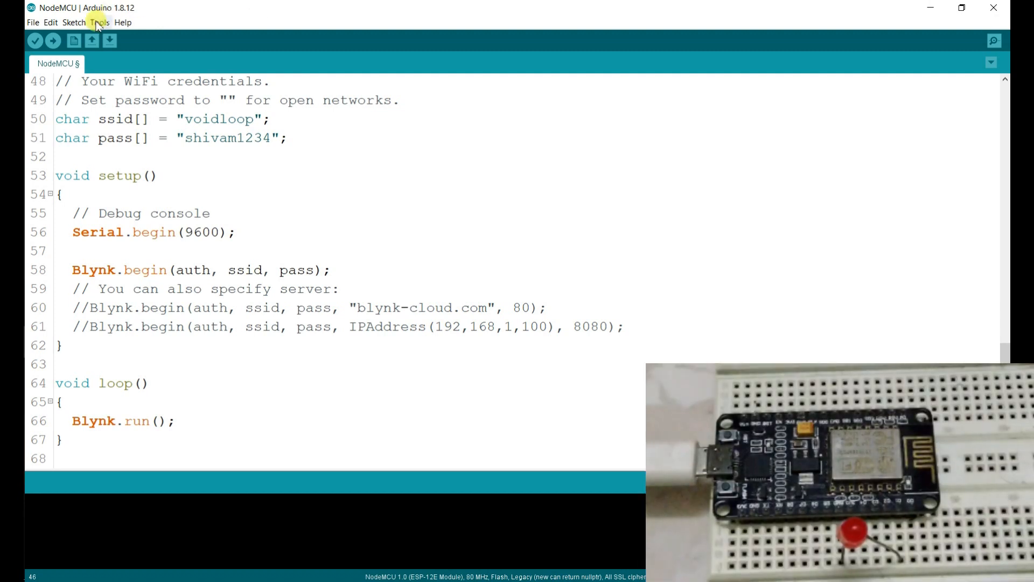
Step: Upload the Blynk sketch to the NodeMCU board
left_click(52, 42)
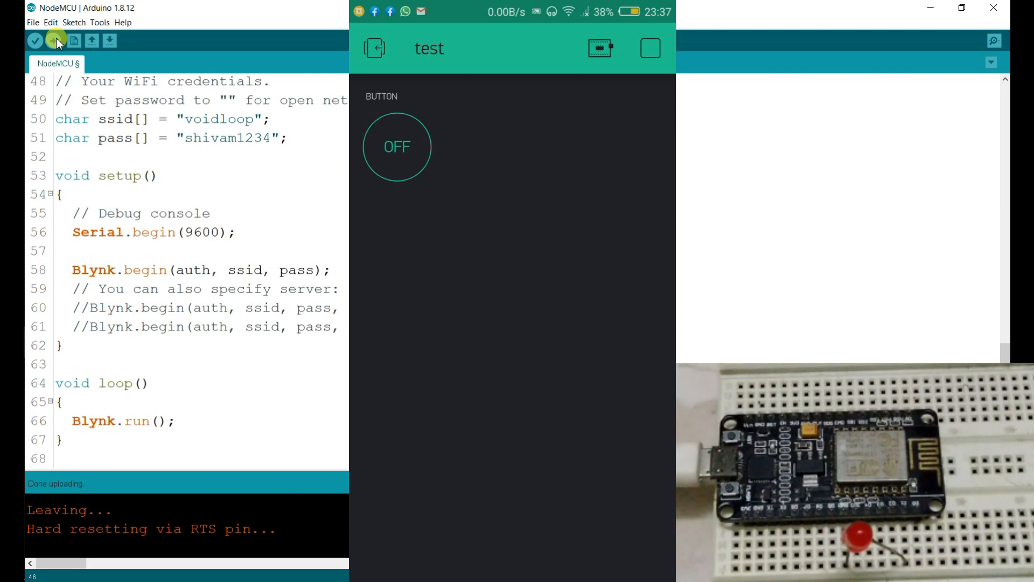
Step: Toggle the Blynk button repeatedly, switching the board's LED on and off, ending ON
left_click(396, 147)
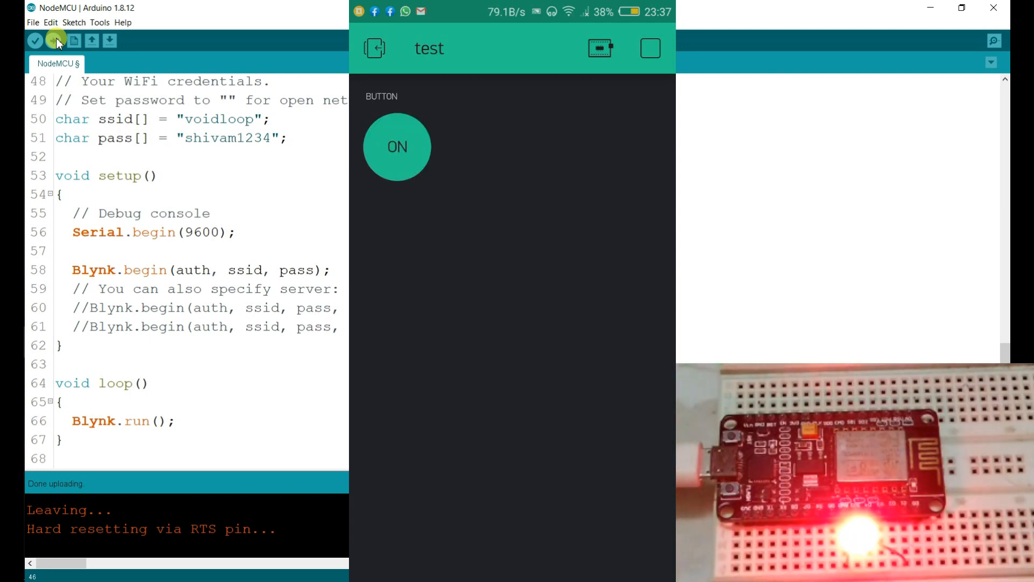
left_click(396, 146)
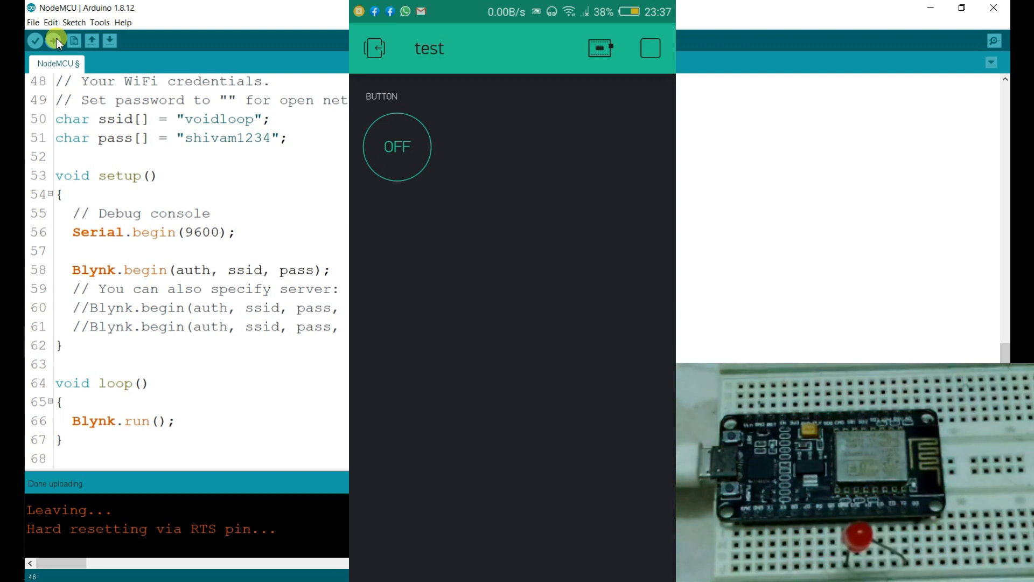
left_click(397, 147)
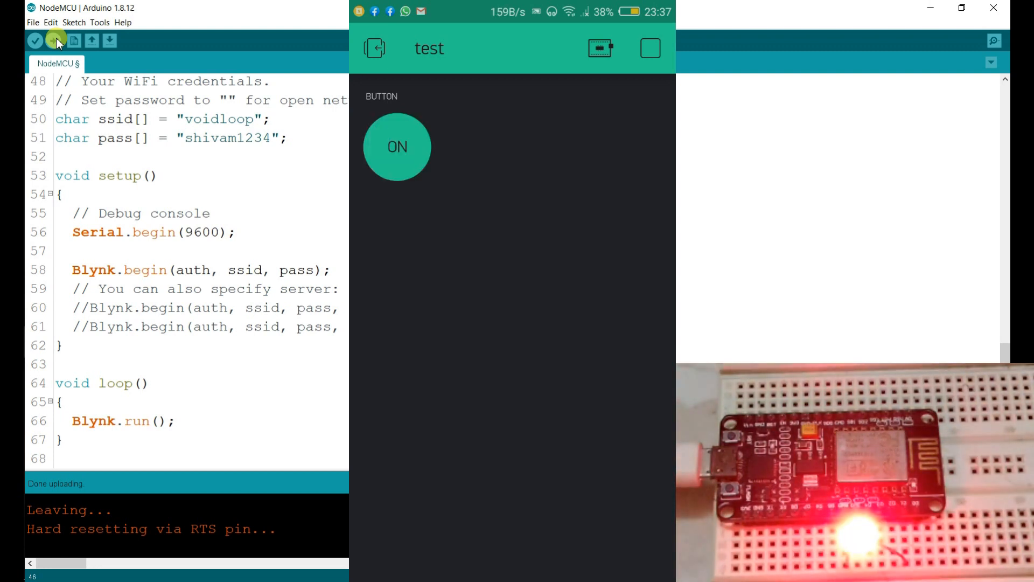
left_click(396, 147)
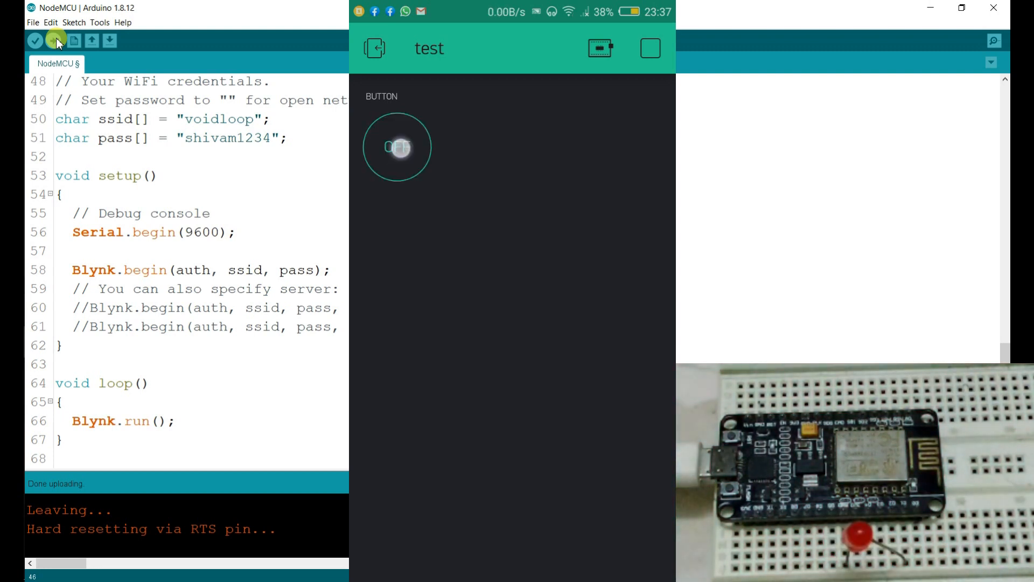
left_click(396, 147)
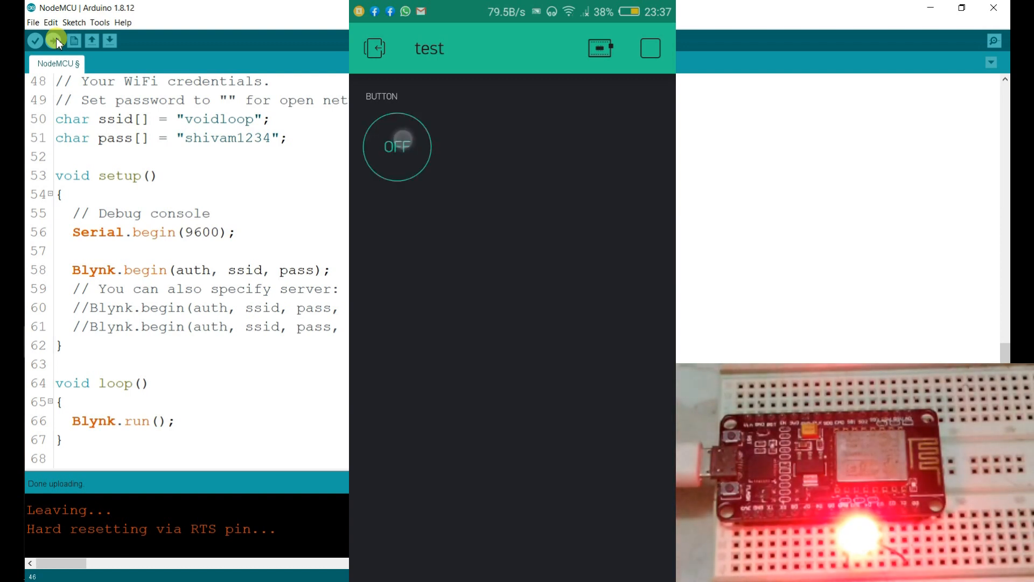
left_click(396, 147)
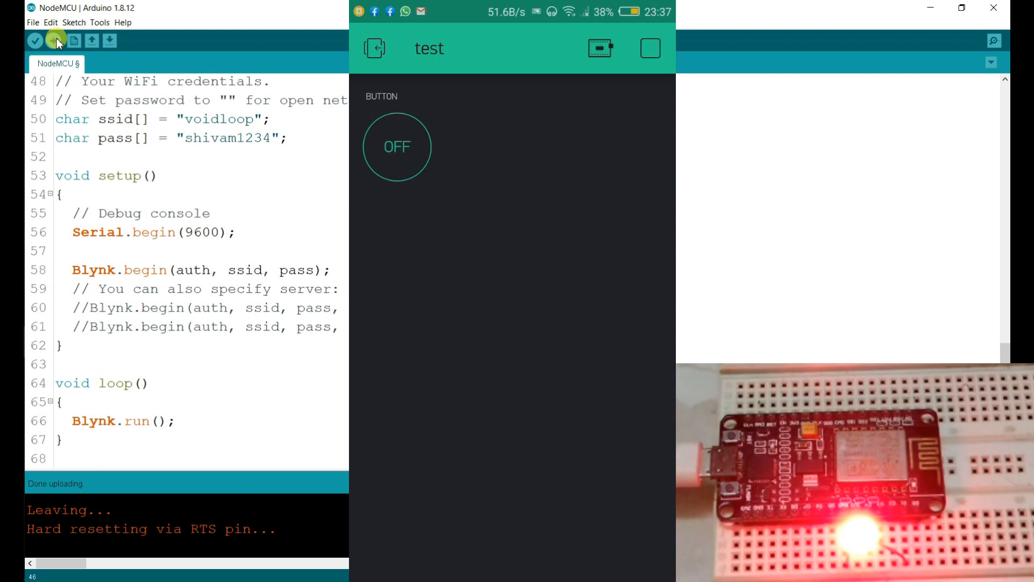
left_click(396, 147)
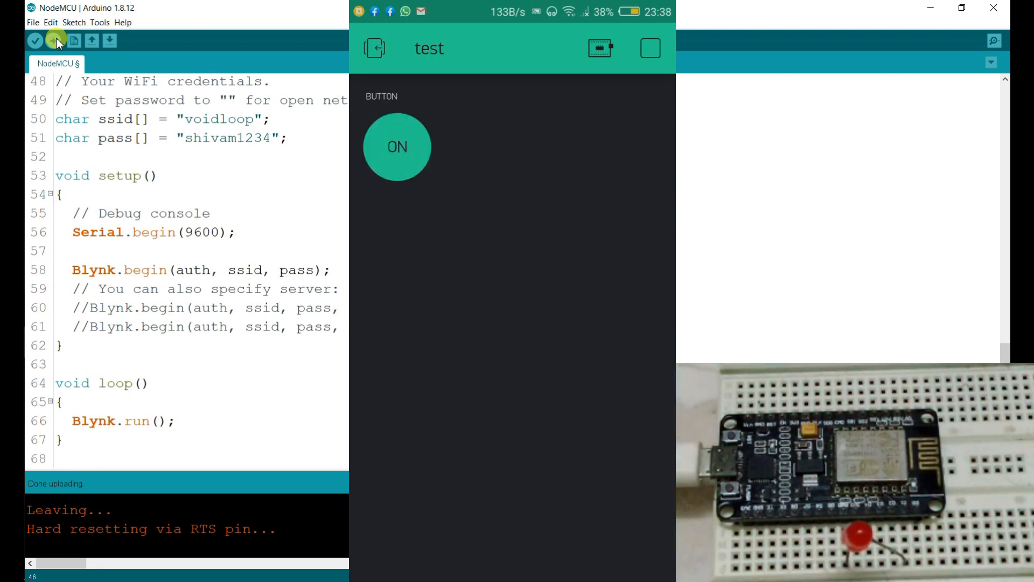
left_click(396, 147)
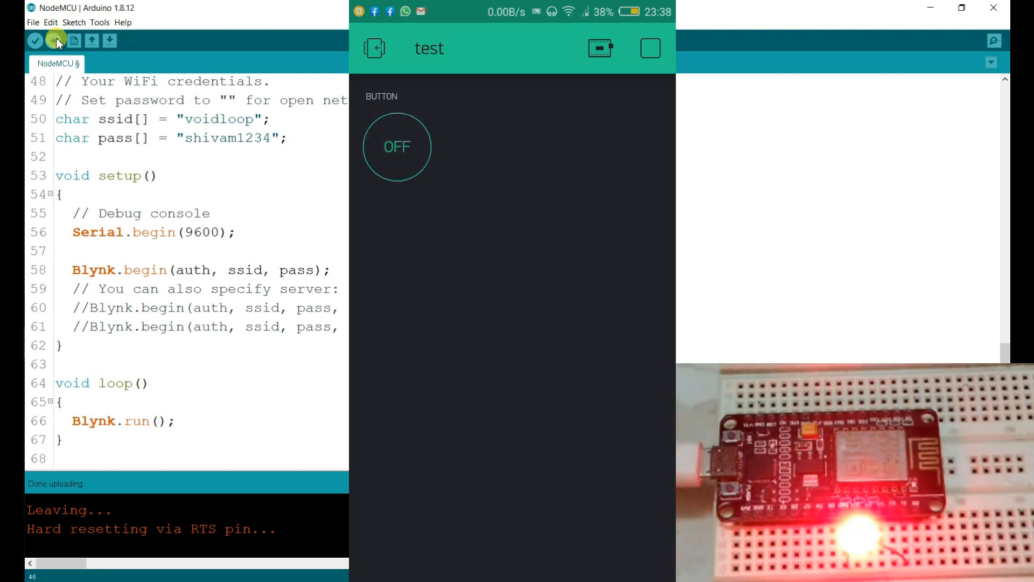
left_click(397, 147)
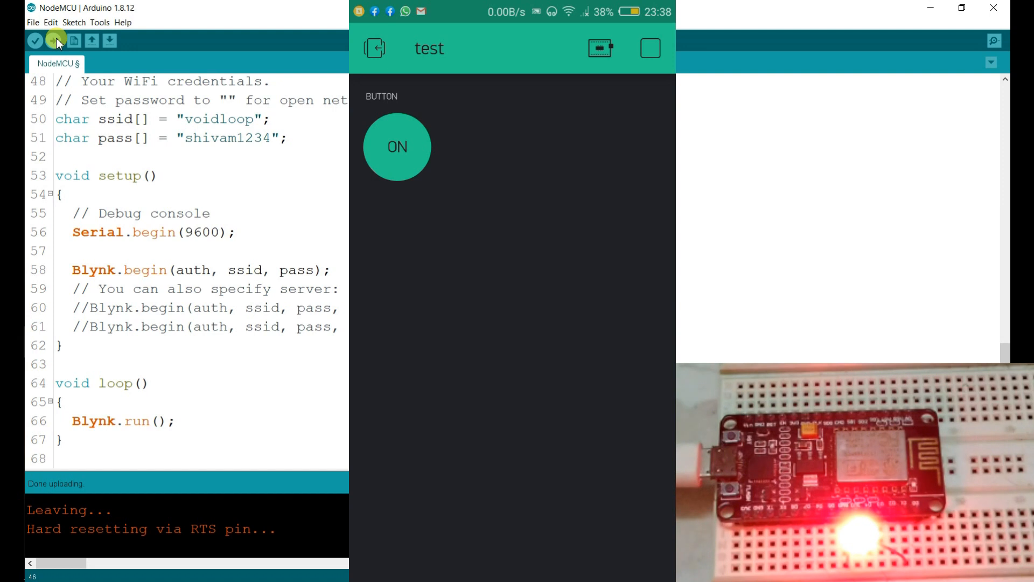
Step: Toggle the Blynk button a few more times, leaving it OFF with the LED dark
left_click(397, 146)
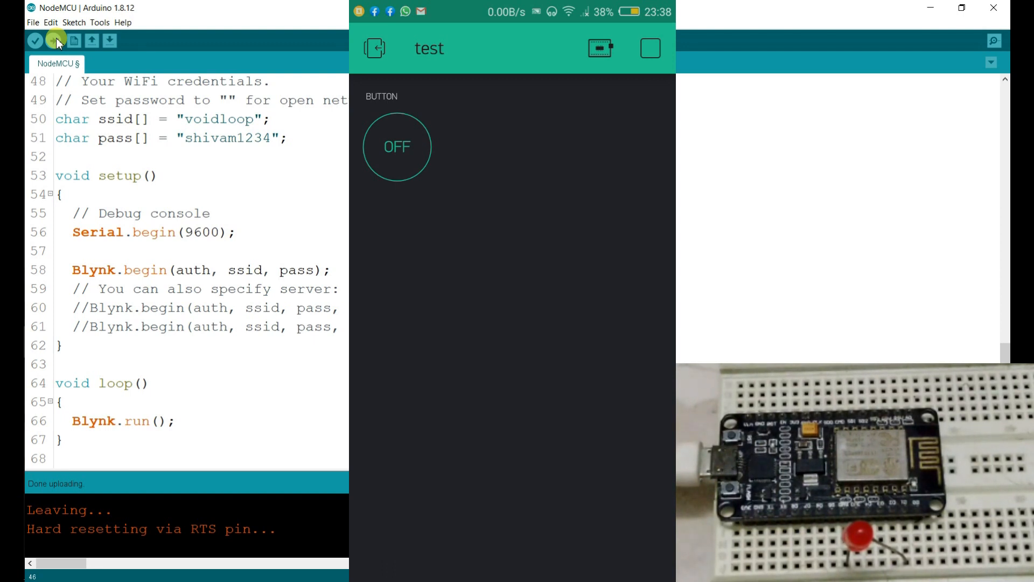
left_click(396, 147)
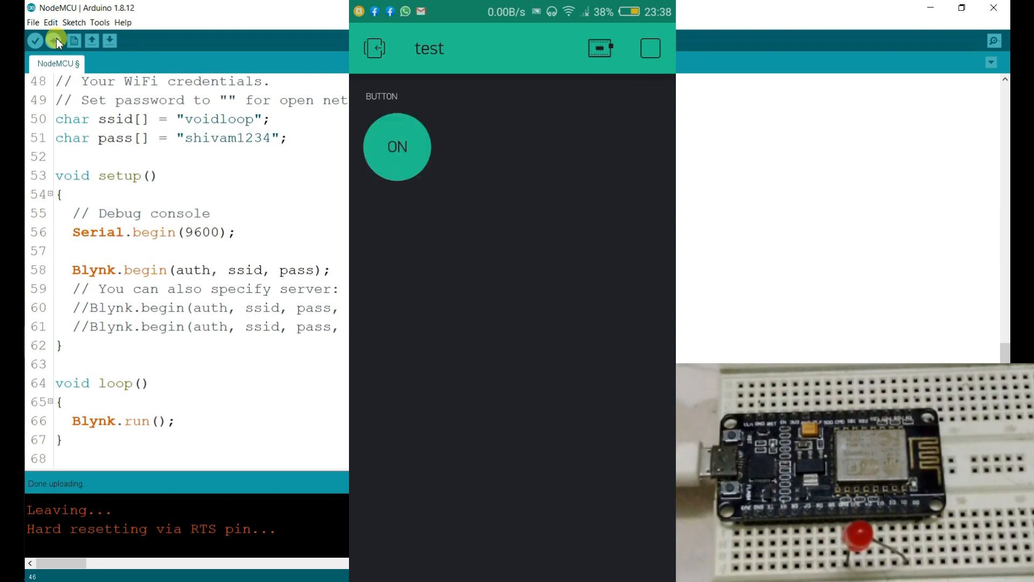
left_click(397, 146)
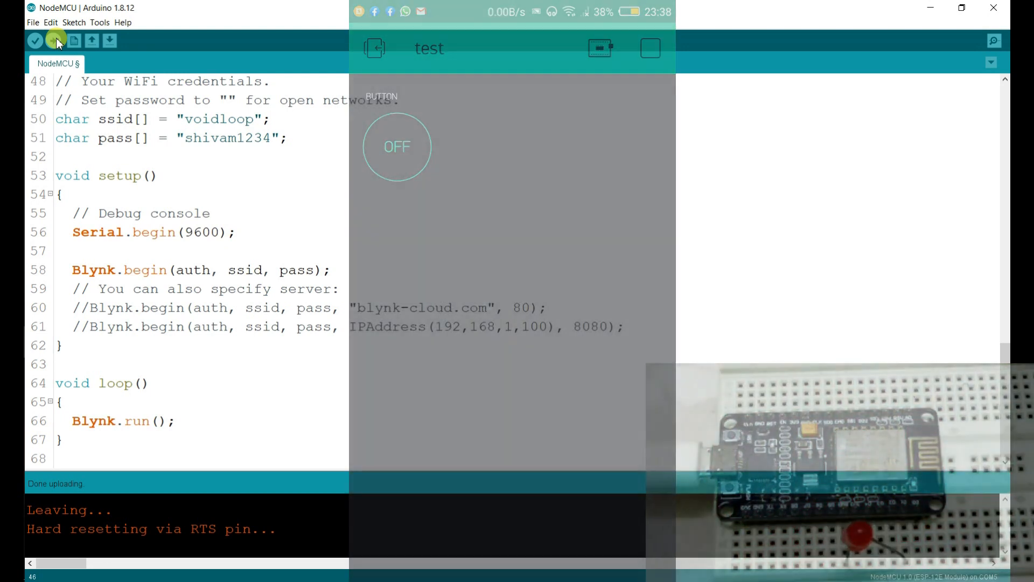